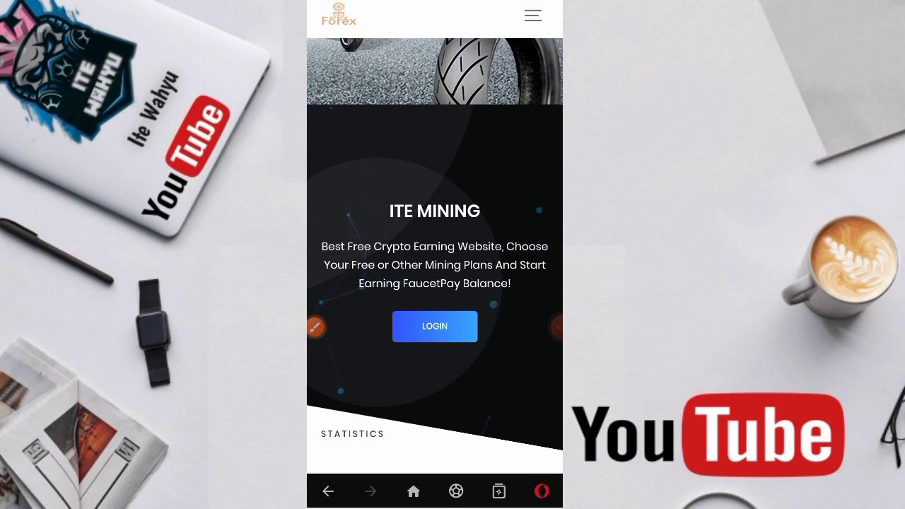
# - Scroll through the ITE Mining home page to find the login option
pyautogui.scroll(-3)
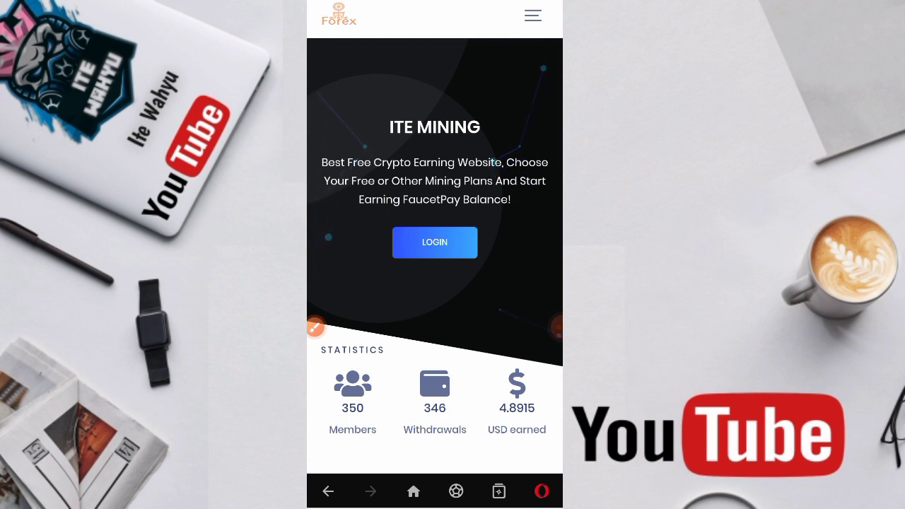
pyautogui.scroll(-3)
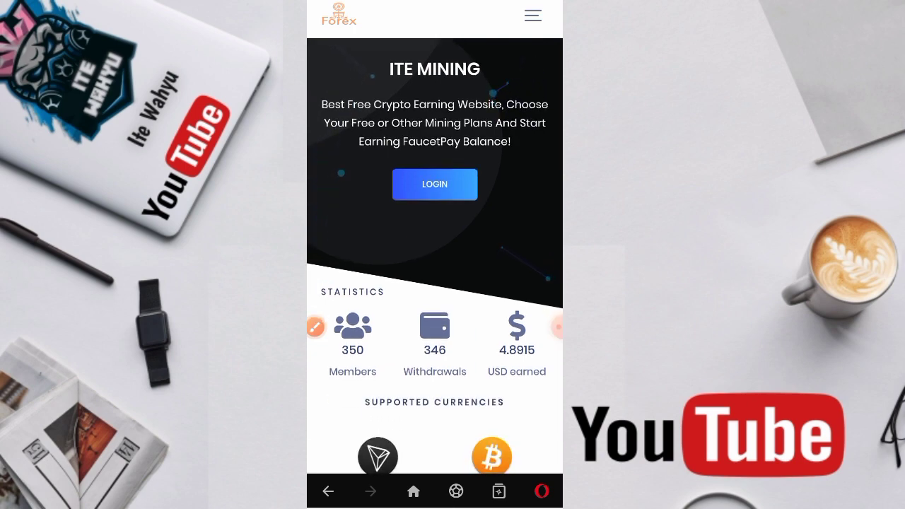
pyautogui.scroll(-3)
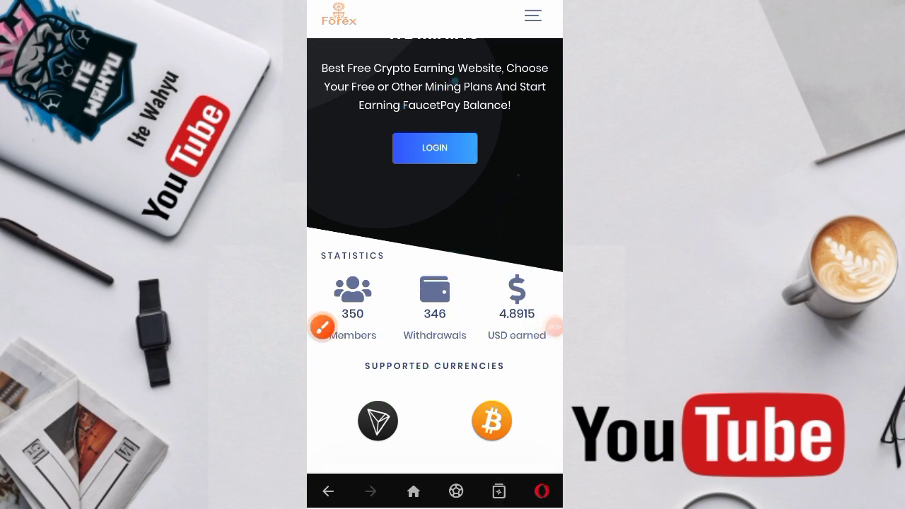
pyautogui.scroll(-3)
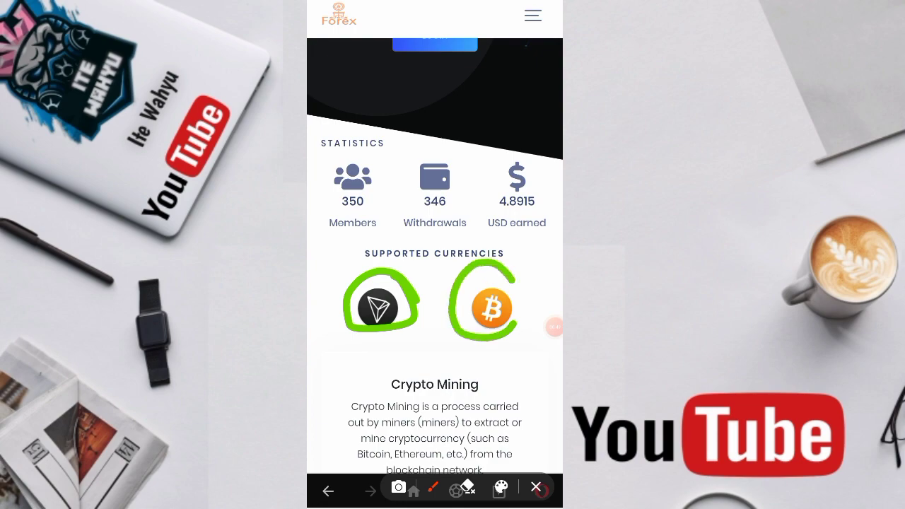
pyautogui.scroll(-3)
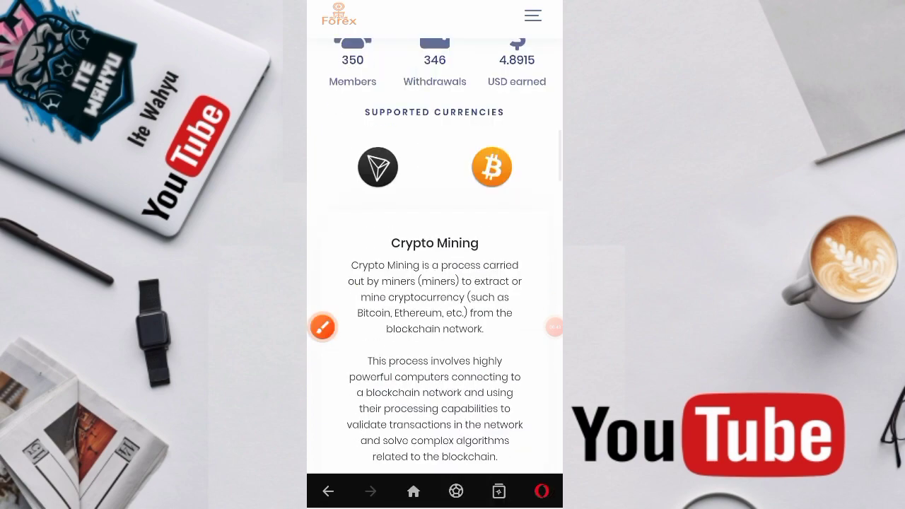
pyautogui.scroll(-3)
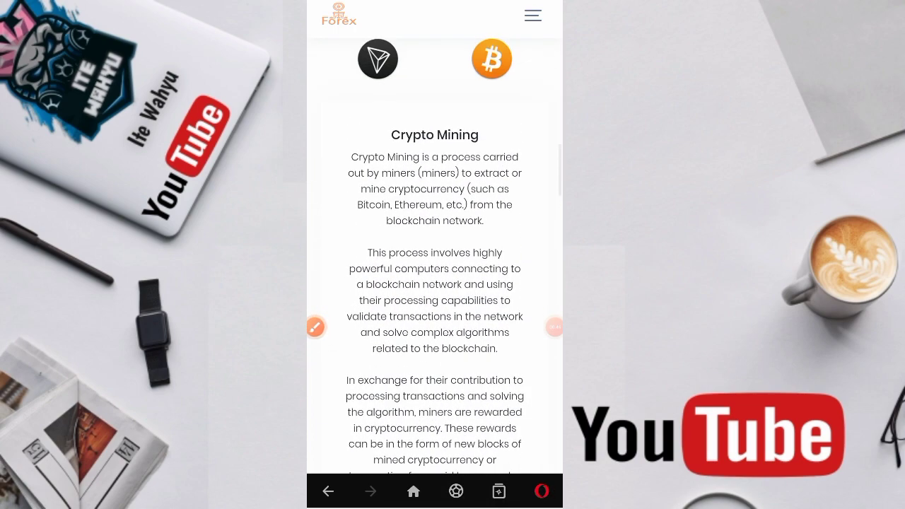
pyautogui.scroll(-3)
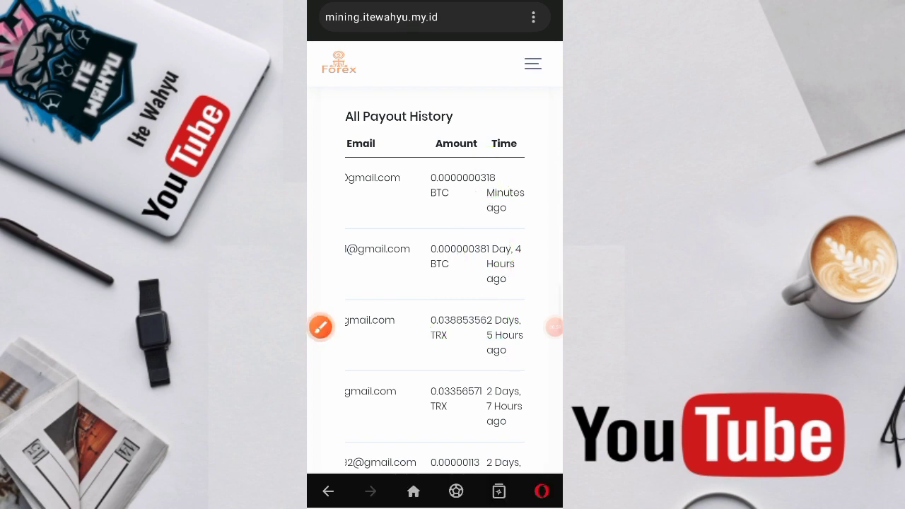
pyautogui.scroll(-3)
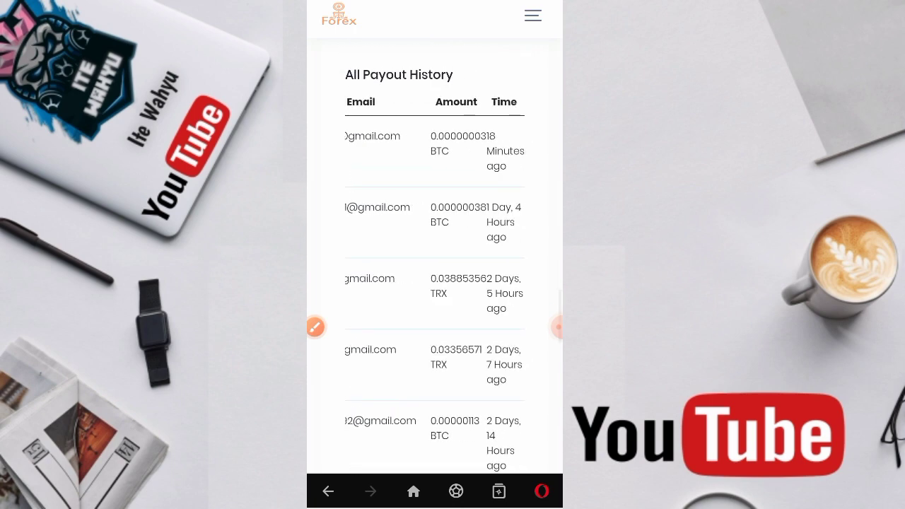
pyautogui.scroll(3)
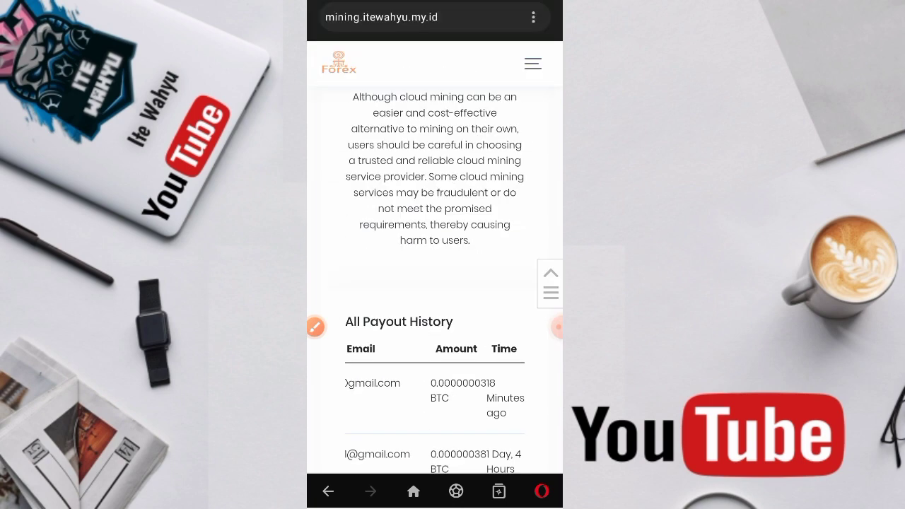
pyautogui.scroll(-3)
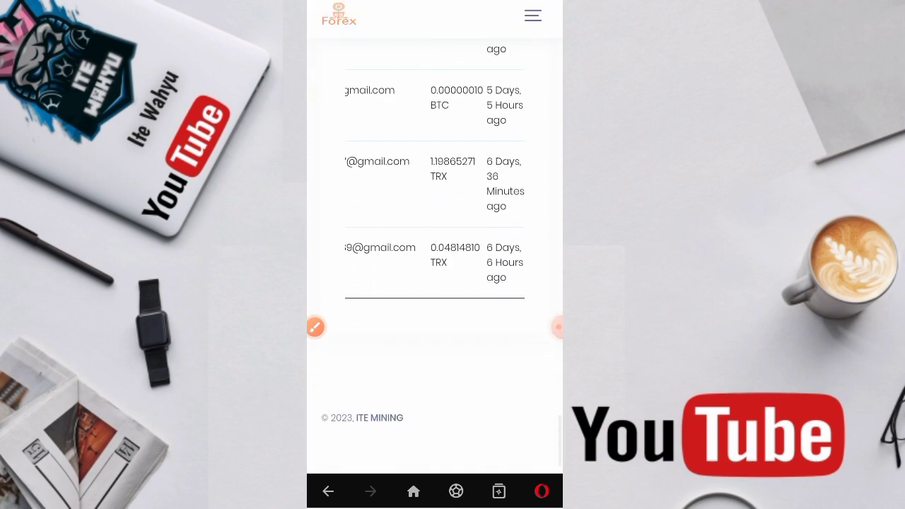
pyautogui.scroll(3)
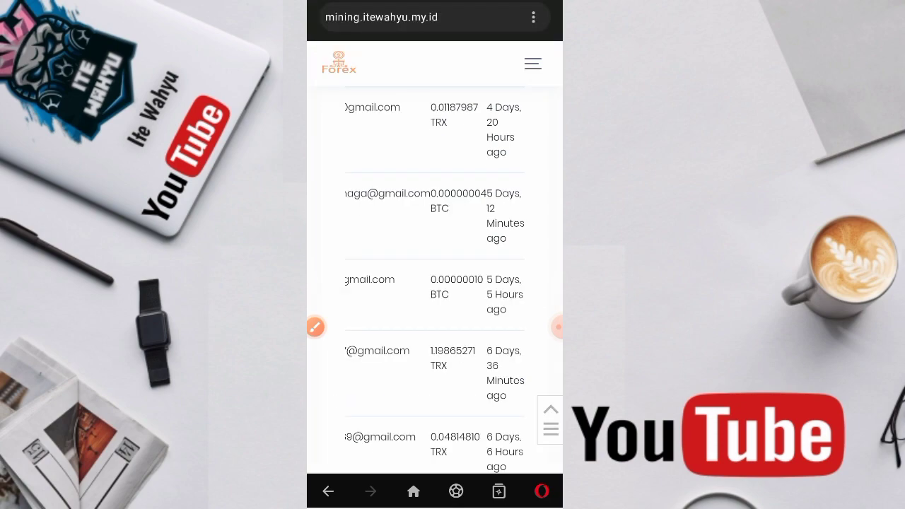
pyautogui.scroll(-3)
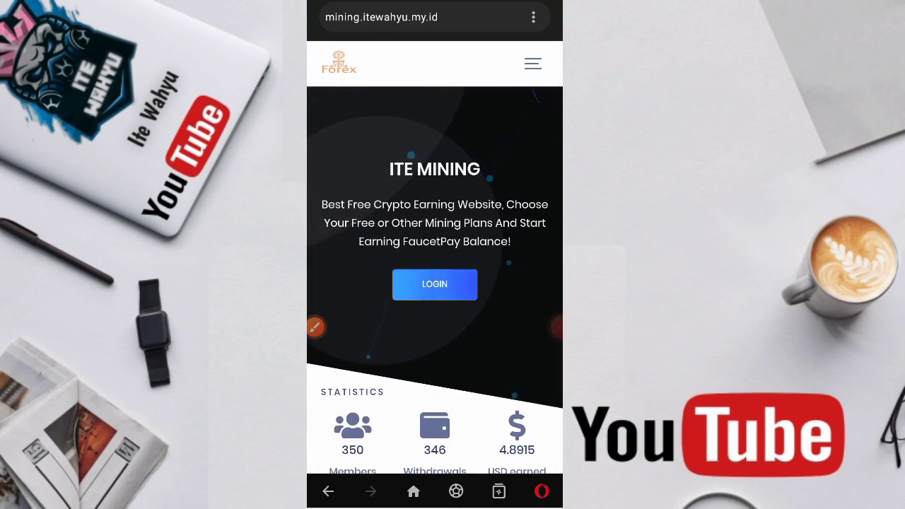
# - Open the email login page and enter the FaucetPay email address
pyautogui.click(435, 285)
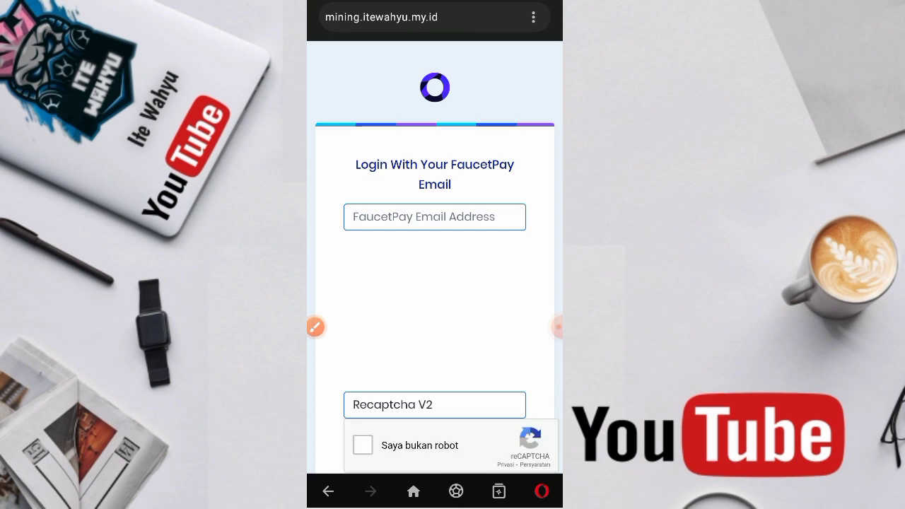
pyautogui.click(434, 217)
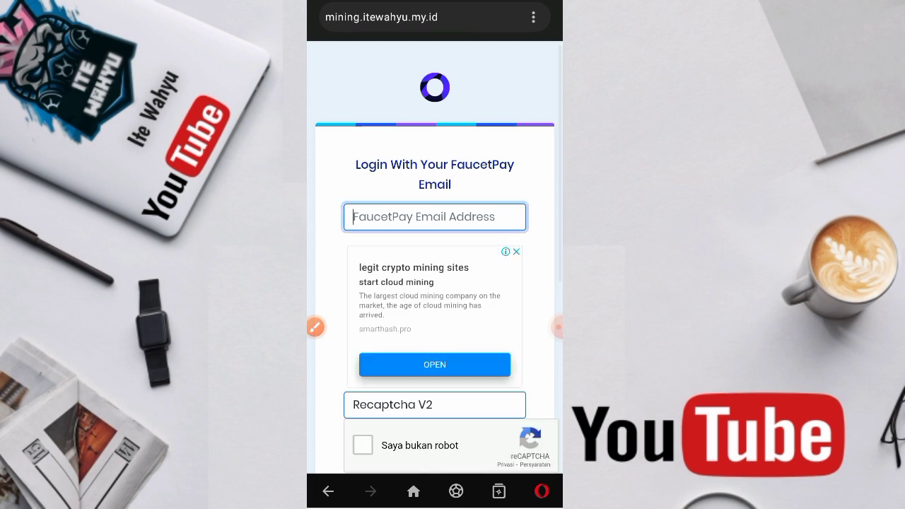
pyautogui.click(433, 217)
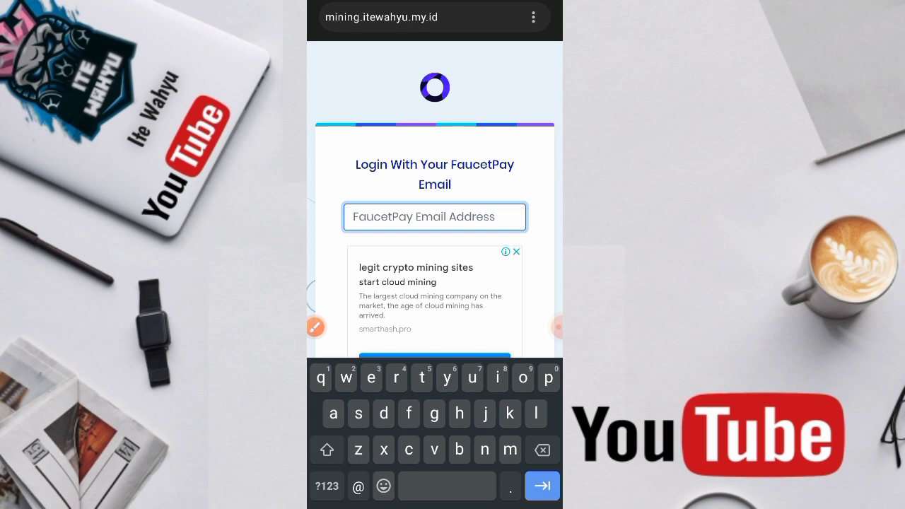
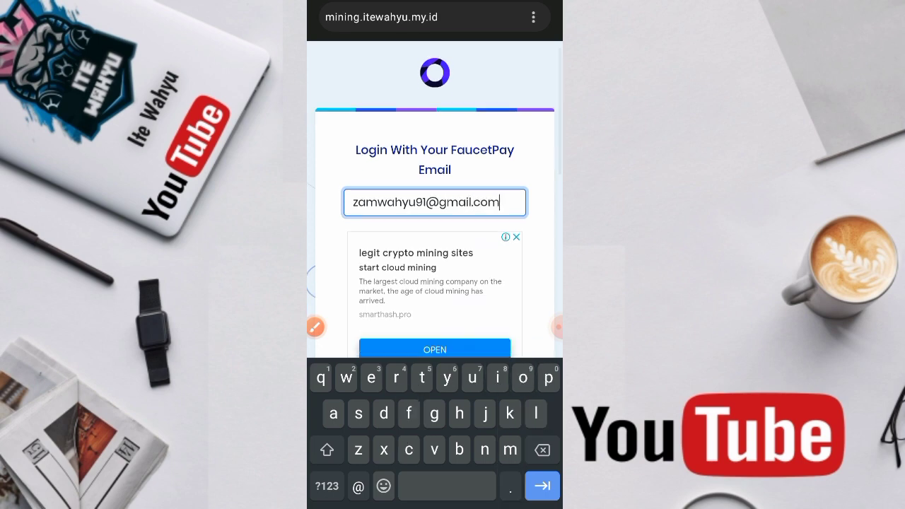
# - Tick the reCAPTCHA checkbox and submit the login
pyautogui.scroll(-3)
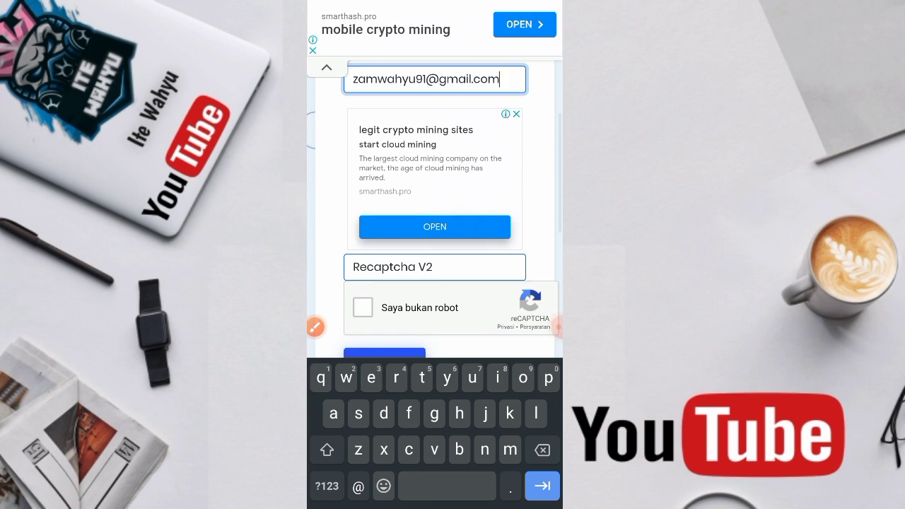
pyautogui.click(362, 307)
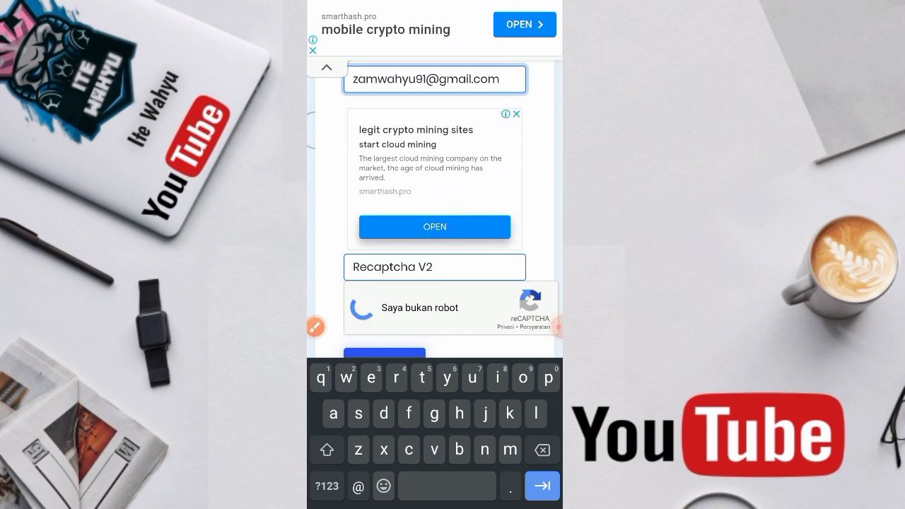
pyautogui.click(366, 308)
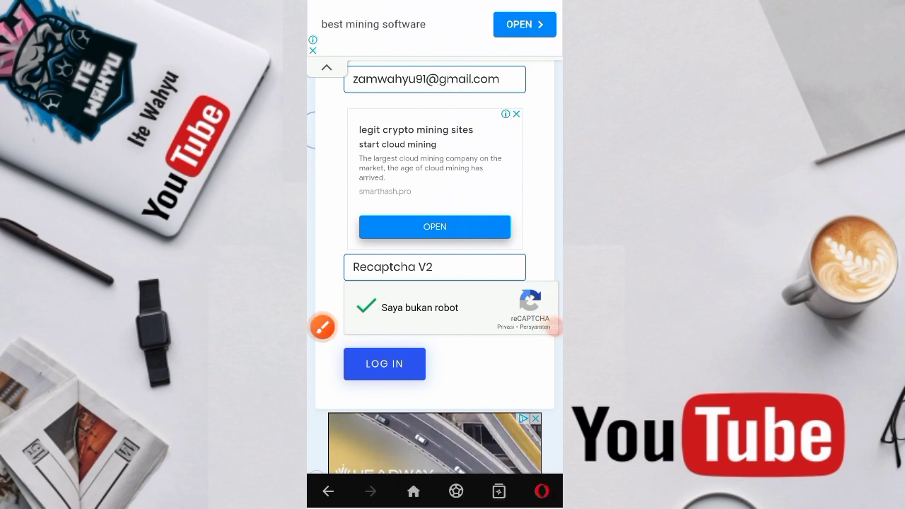
pyautogui.click(384, 363)
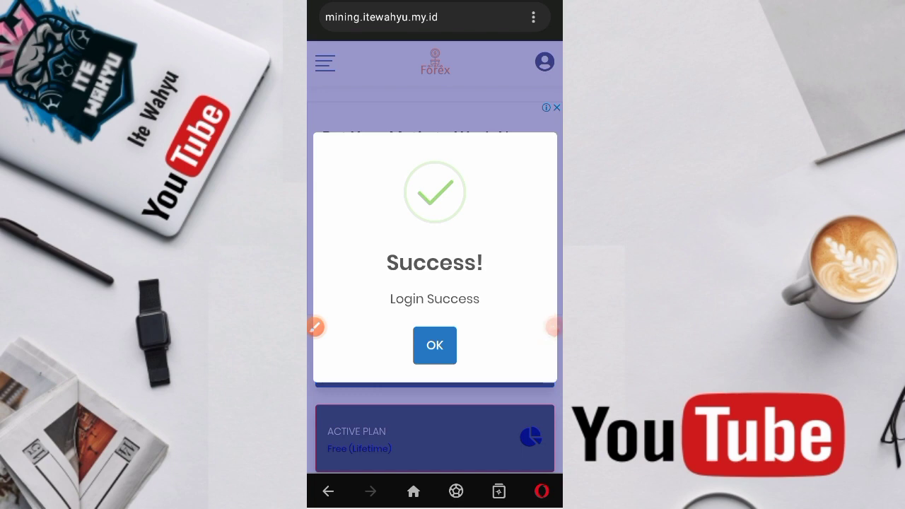
# - Dismiss the Success dialog and scroll through the Account Balance, Active Plan, Miner Balance and Max Value cards
pyautogui.click(434, 345)
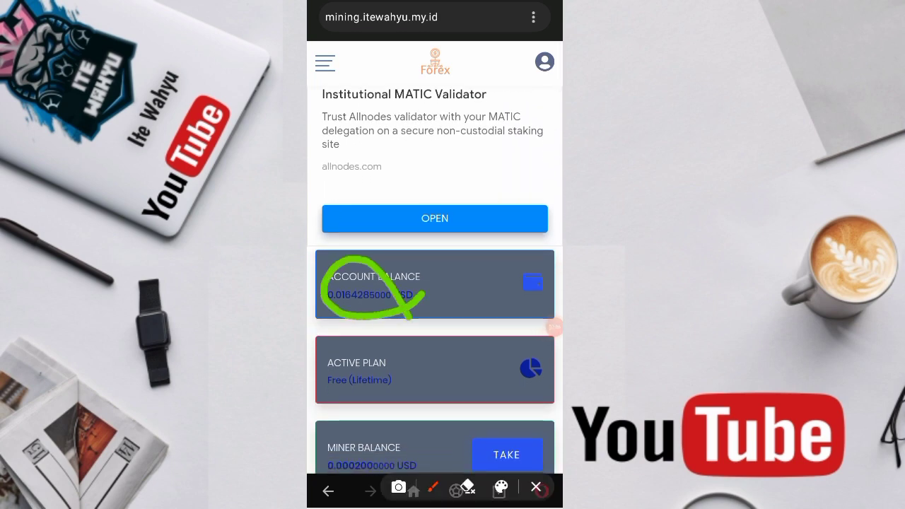
pyautogui.scroll(-3)
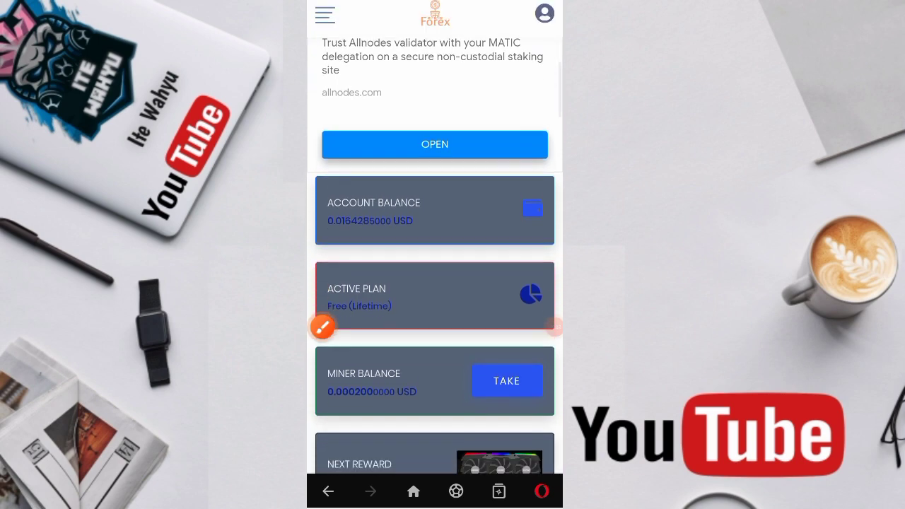
pyautogui.scroll(-3)
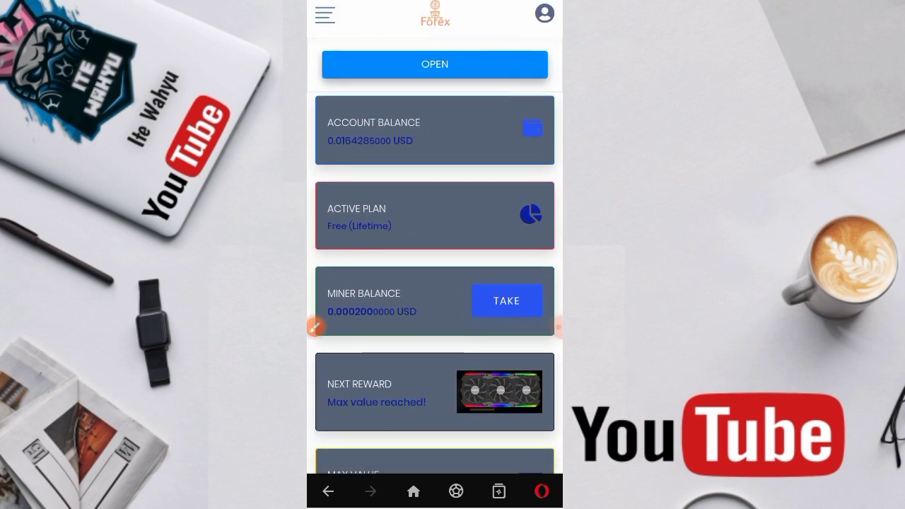
pyautogui.scroll(-3)
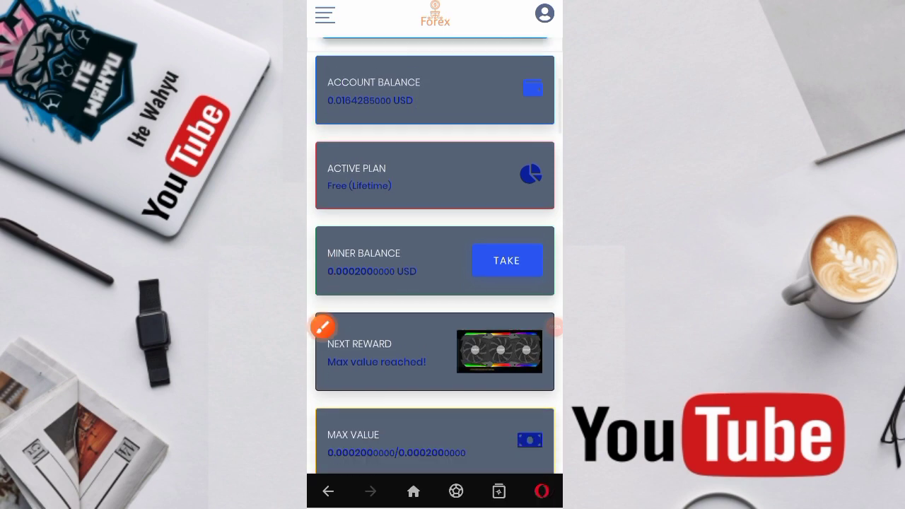
pyautogui.scroll(-3)
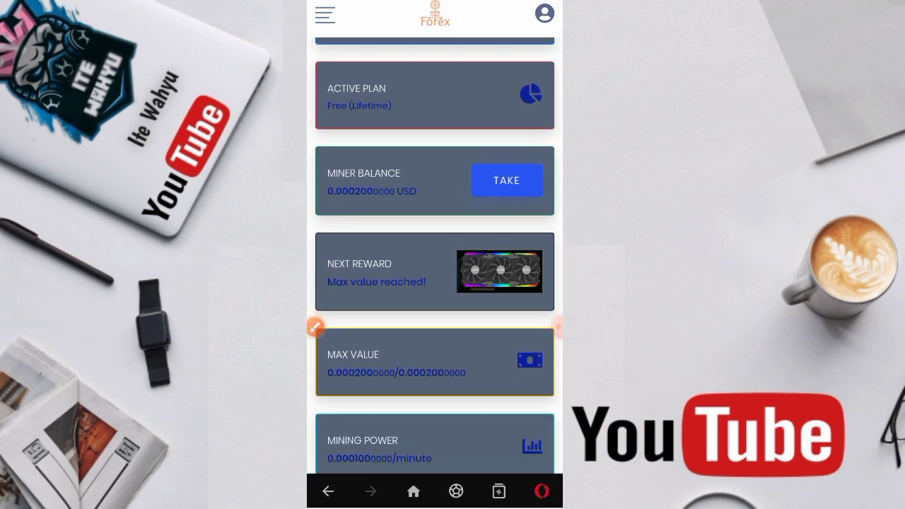
pyautogui.scroll(-3)
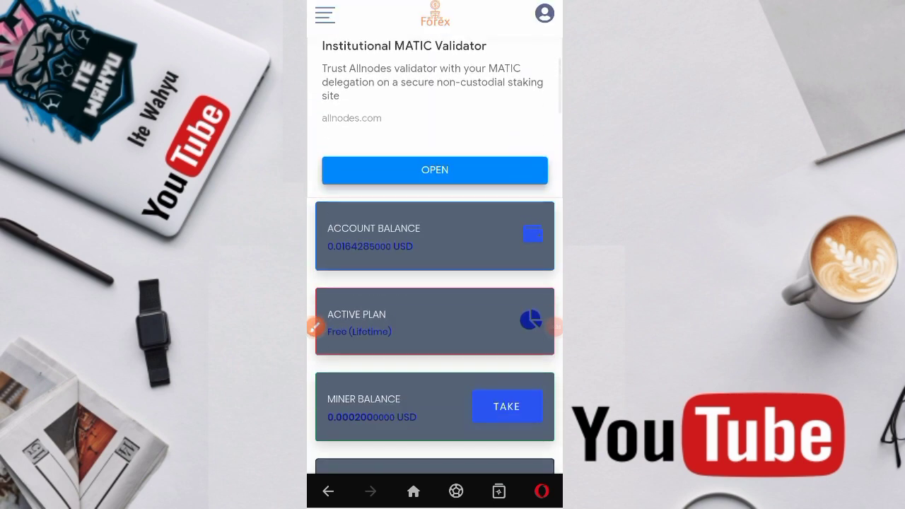
pyautogui.scroll(-3)
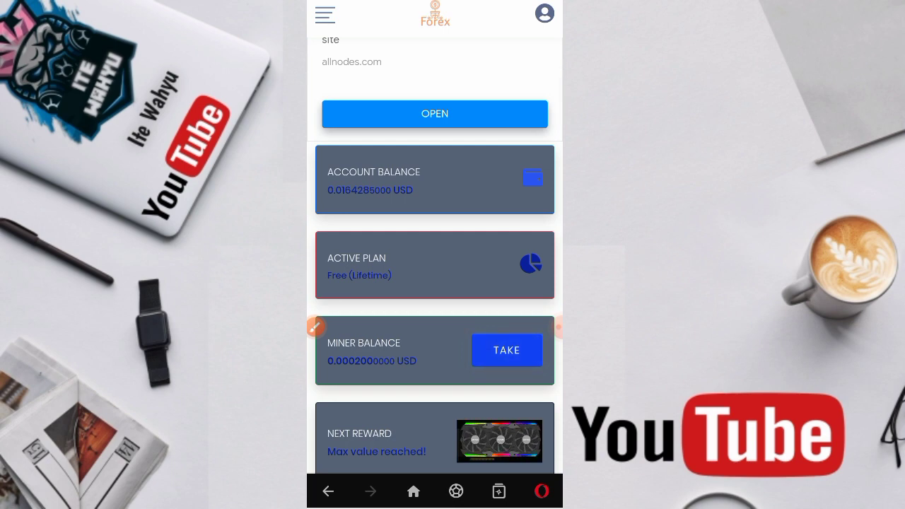
# - Open the STORMGAIN featured post on ITEWAHYU and return to its top for the claim link
pyautogui.click(433, 114)
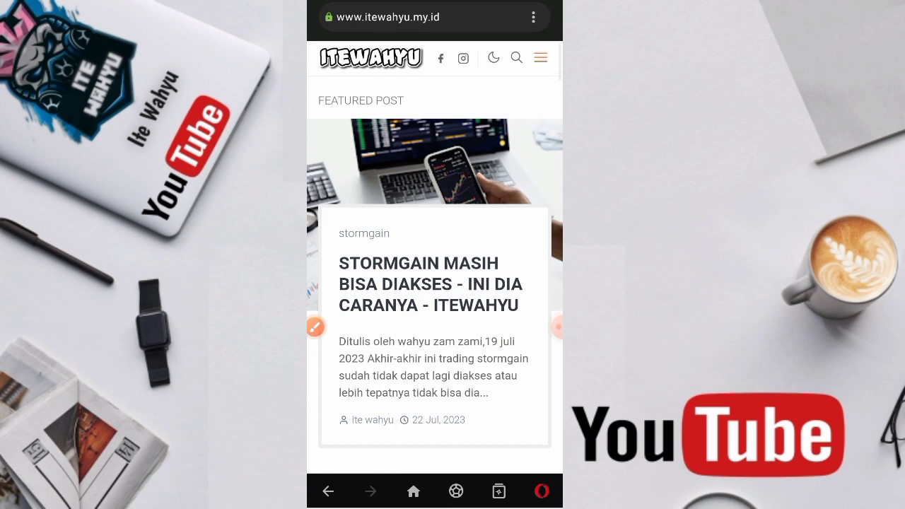
pyautogui.click(540, 57)
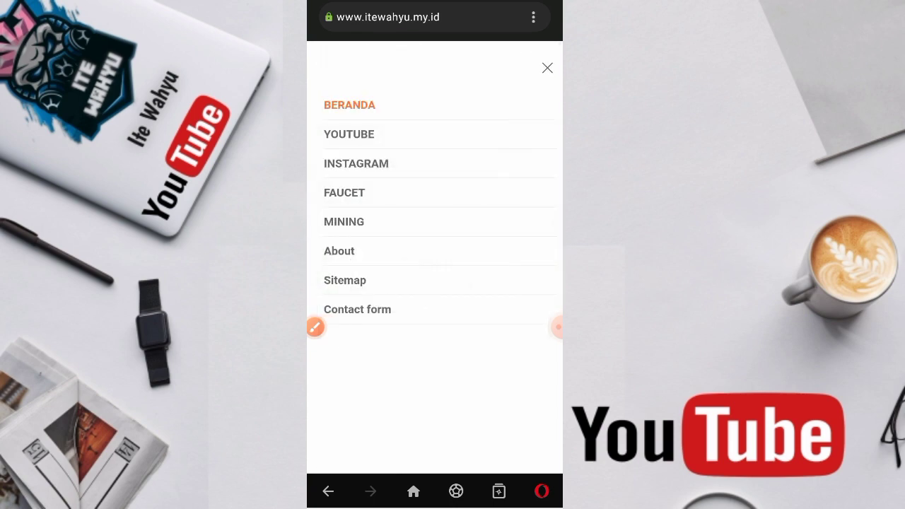
pyautogui.click(546, 68)
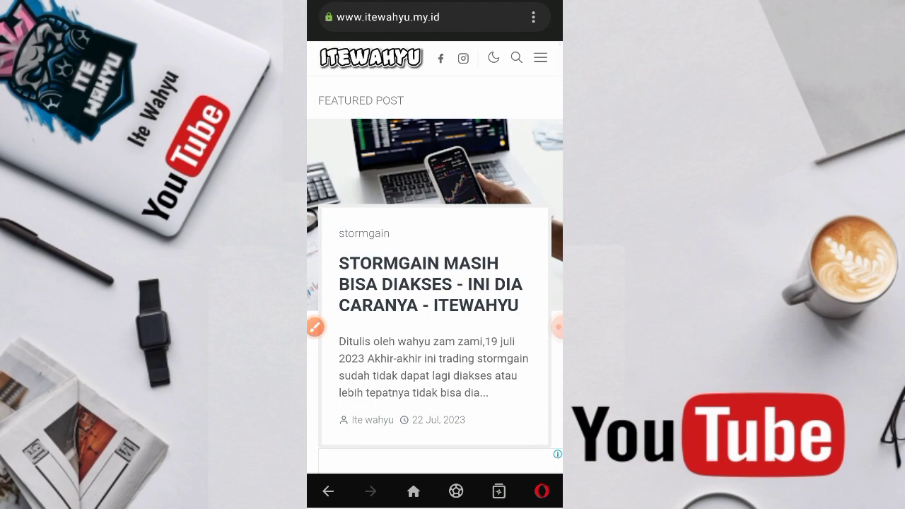
pyautogui.scroll(-3)
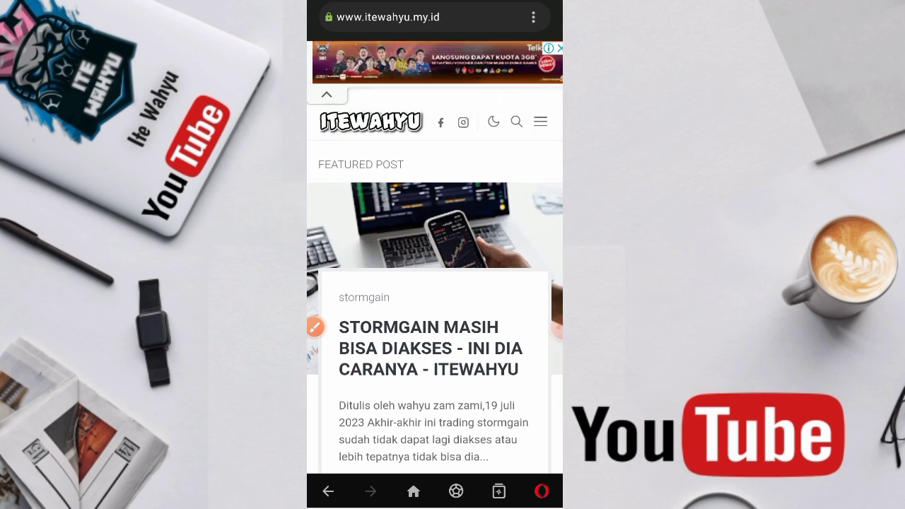
pyautogui.click(430, 348)
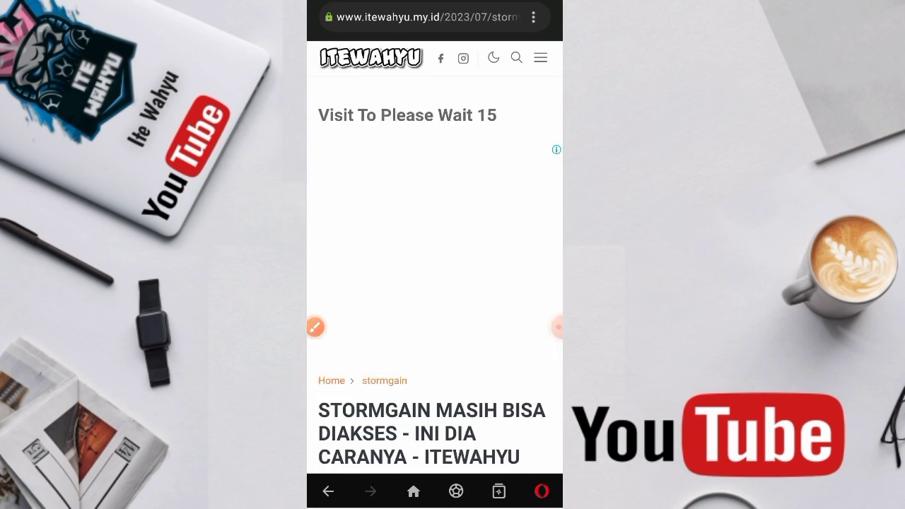
pyautogui.scroll(-3)
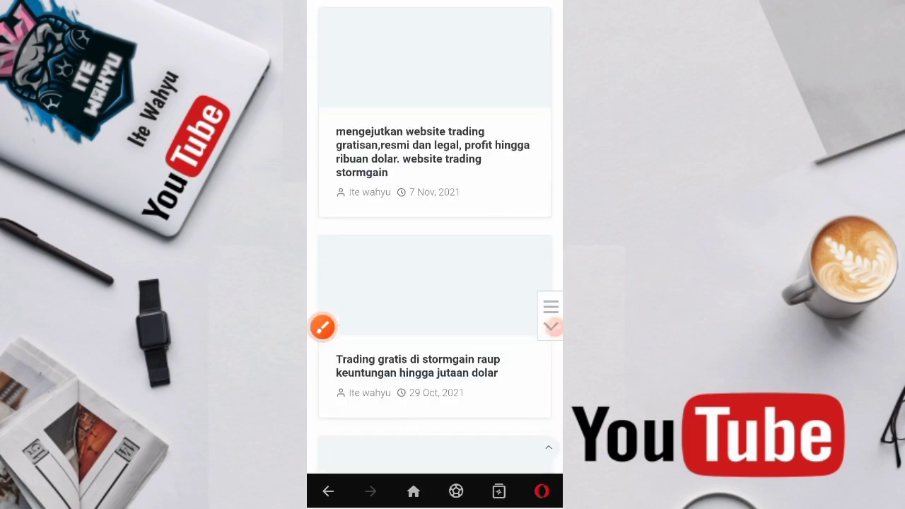
pyautogui.click(434, 152)
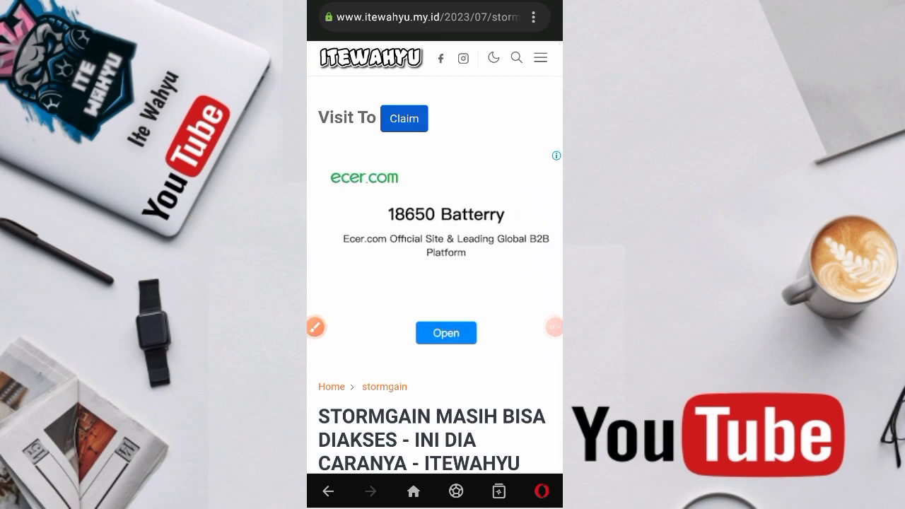
# - Pass the bus-image captcha, claim the reward and confirm the 0.0166286 USD balance
pyautogui.click(403, 118)
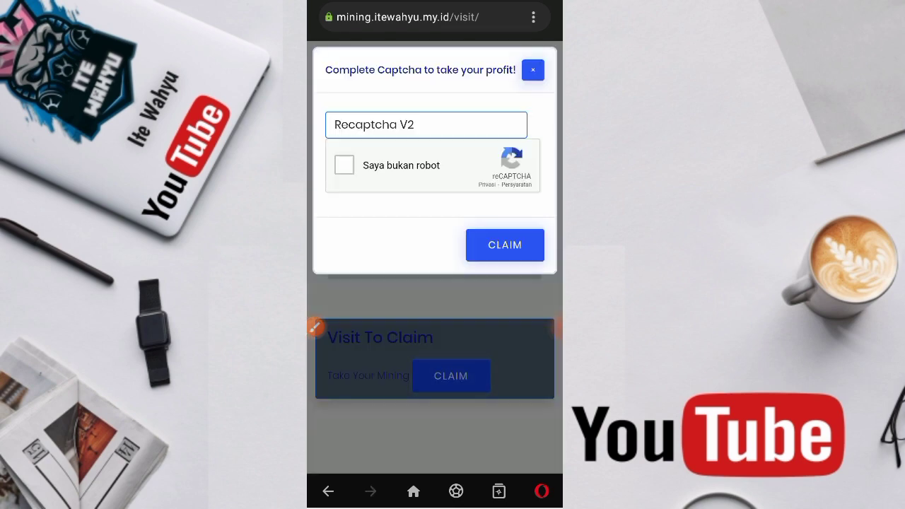
pyautogui.click(344, 165)
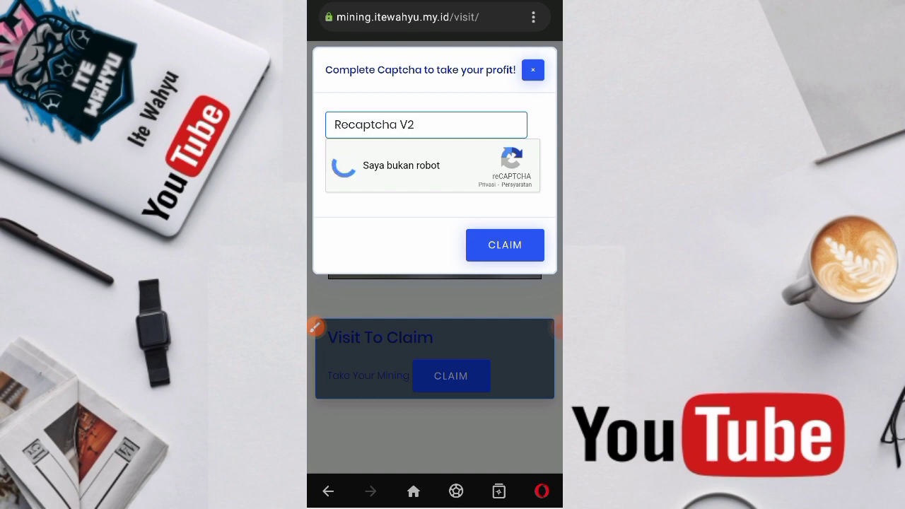
pyautogui.click(344, 166)
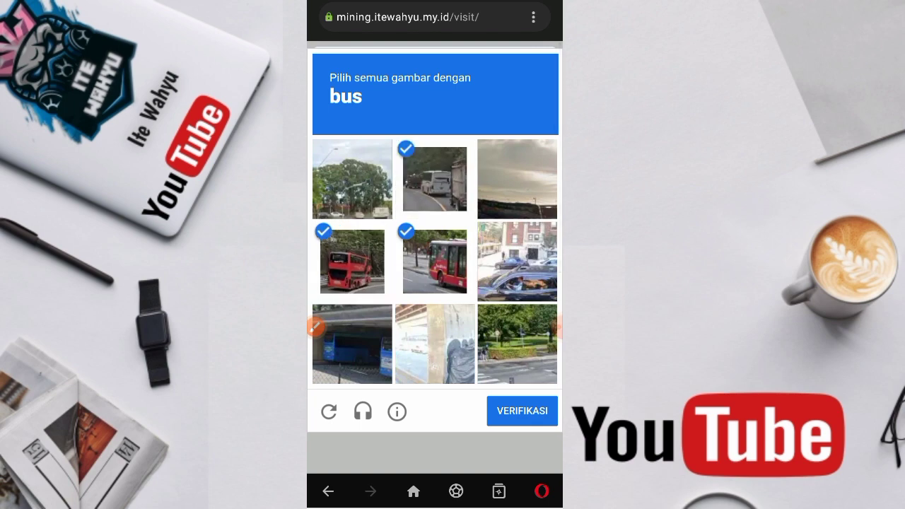
pyautogui.click(521, 411)
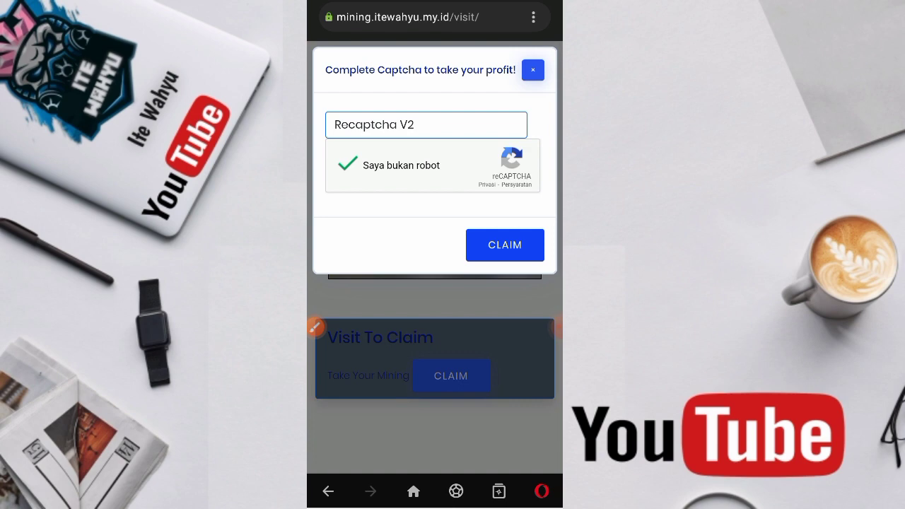
pyautogui.click(505, 244)
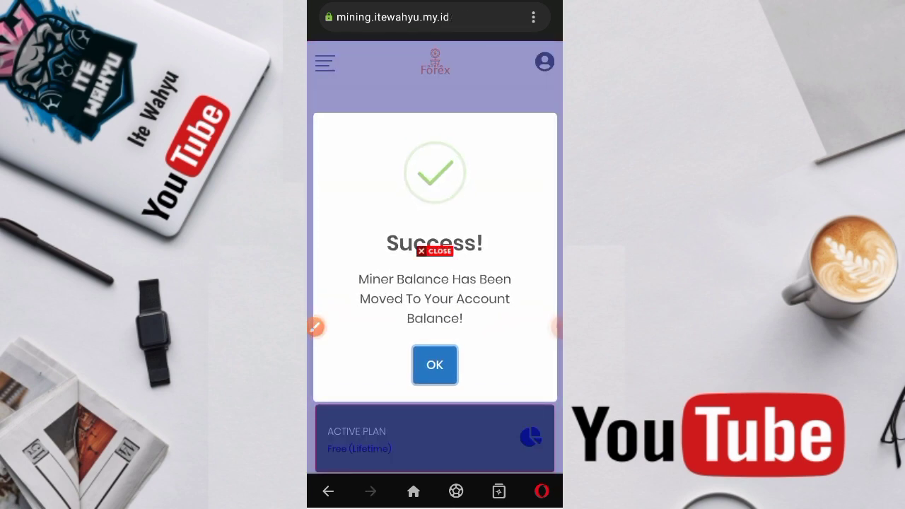
pyautogui.click(435, 364)
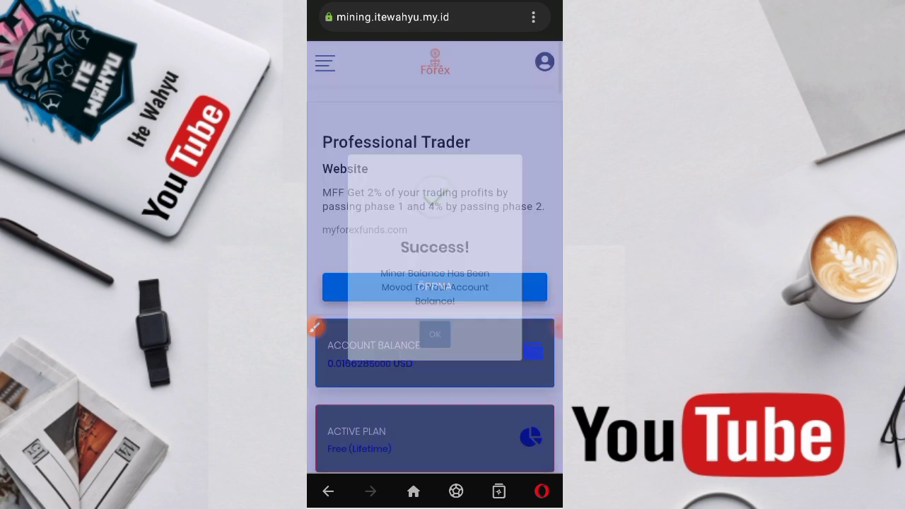
pyautogui.click(434, 334)
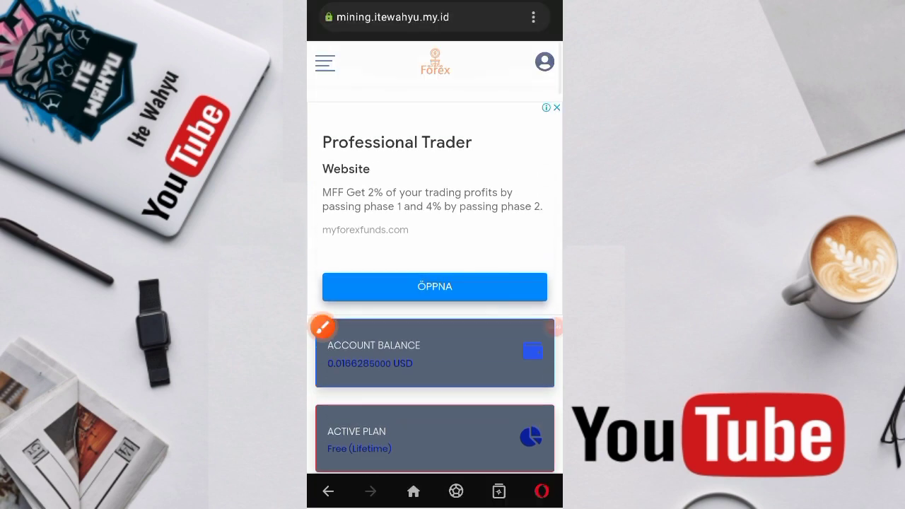
# - Open the Free Boost links page showing Bonus 1, closing the notification shade
pyautogui.click(325, 63)
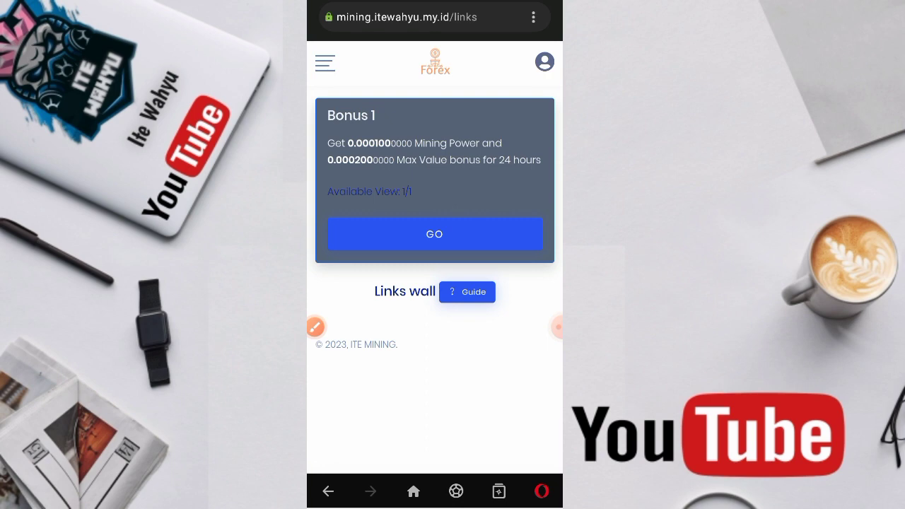
pyautogui.click(325, 62)
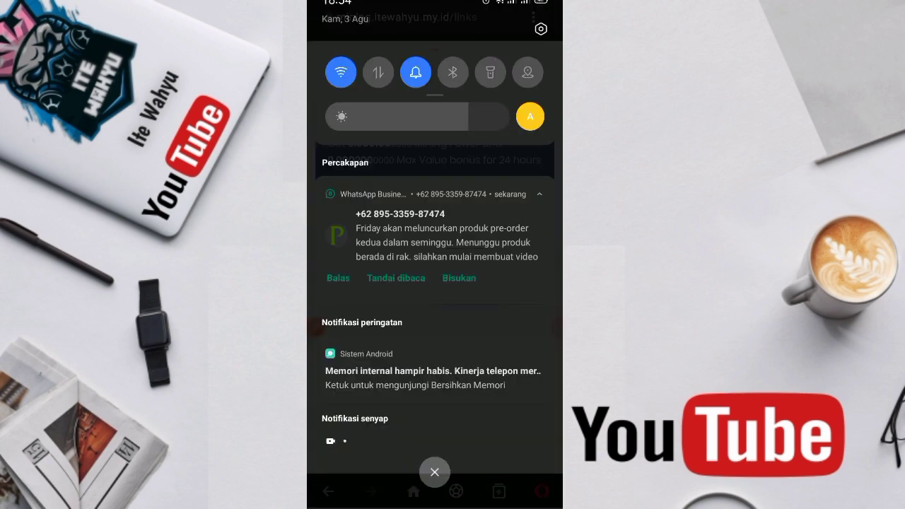
pyautogui.click(434, 471)
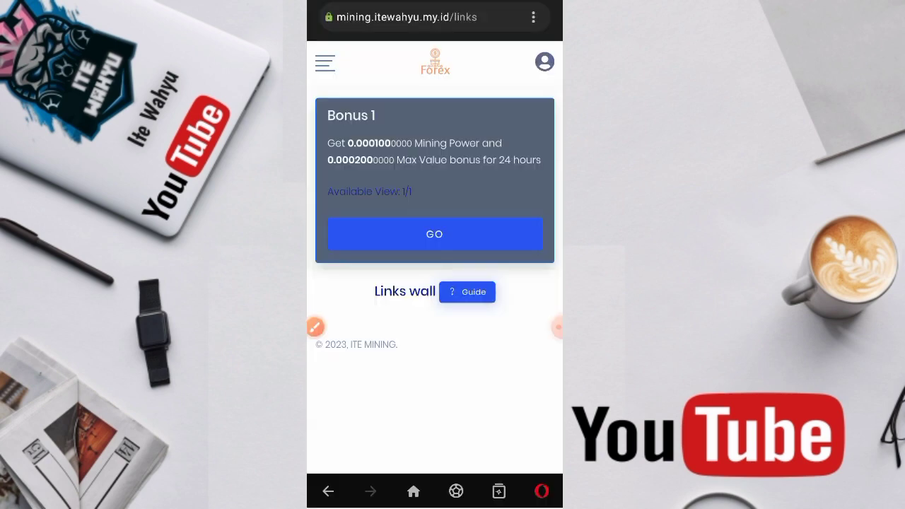
# - Withdraw 0.016 USD in BTC to FaucetPay from the Withdraw page
pyautogui.click(324, 63)
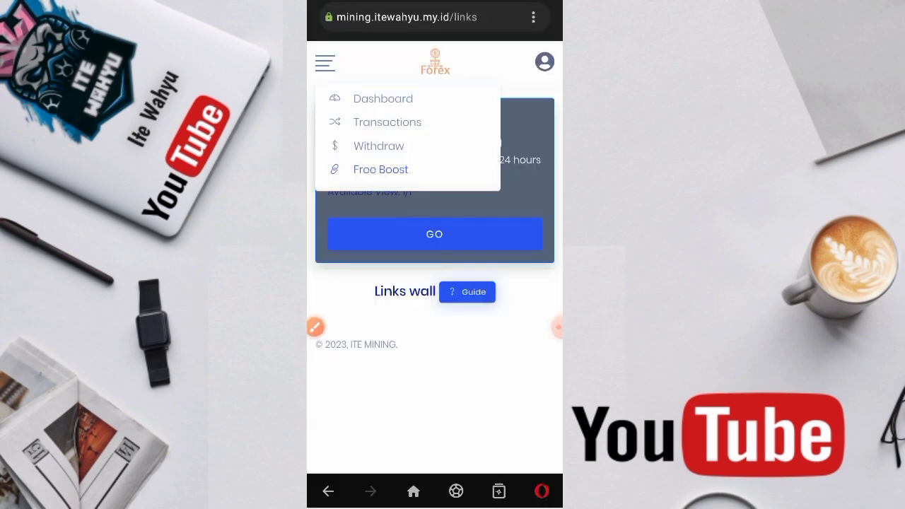
pyautogui.click(324, 63)
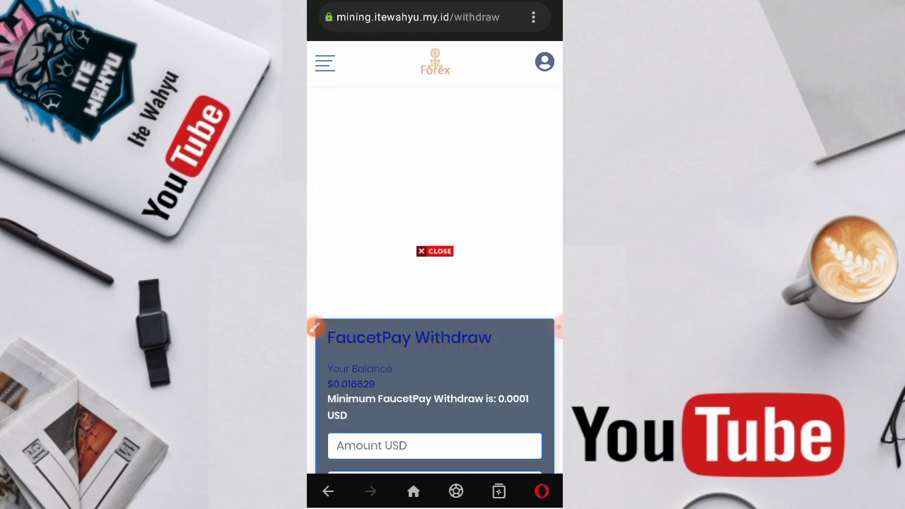
pyautogui.scroll(-3)
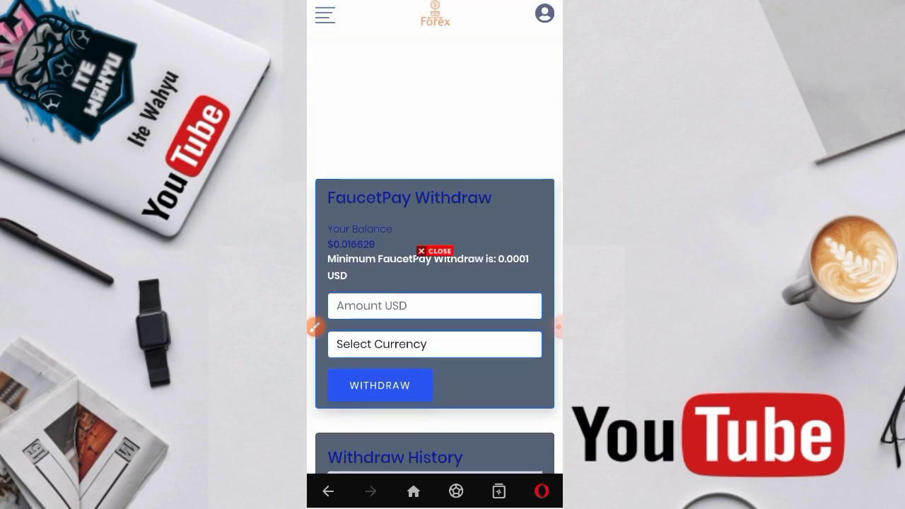
pyautogui.click(434, 344)
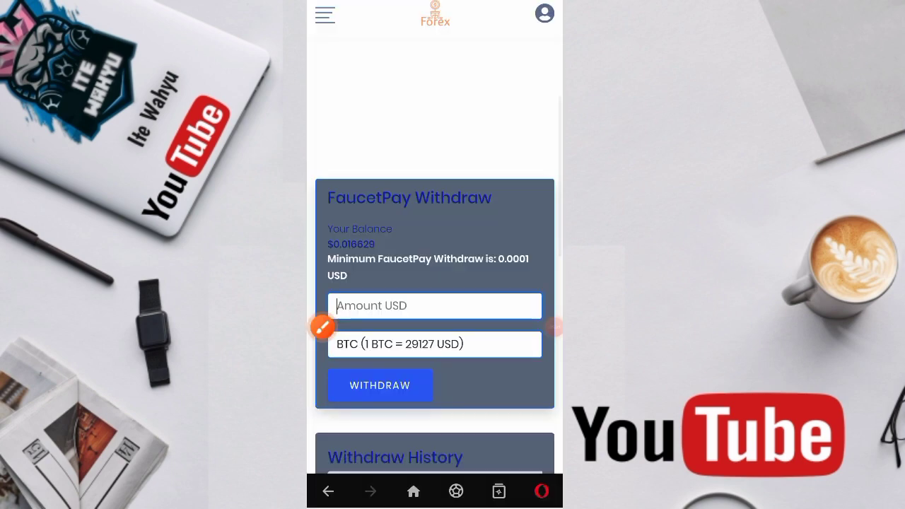
pyautogui.click(434, 306)
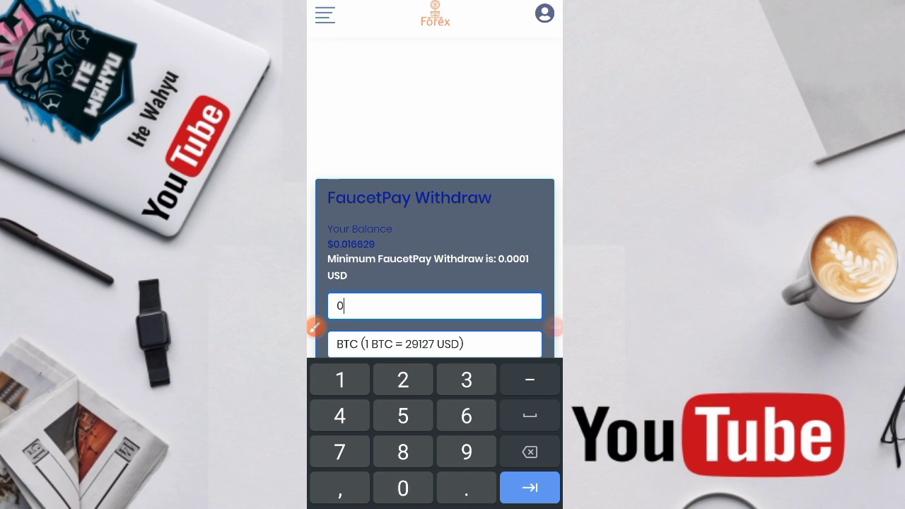
pyautogui.write('.000')
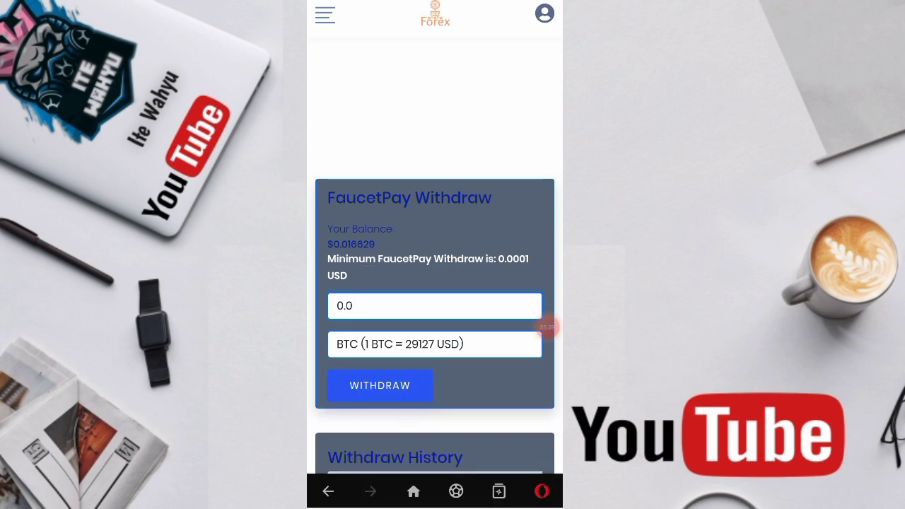
pyautogui.click(434, 306)
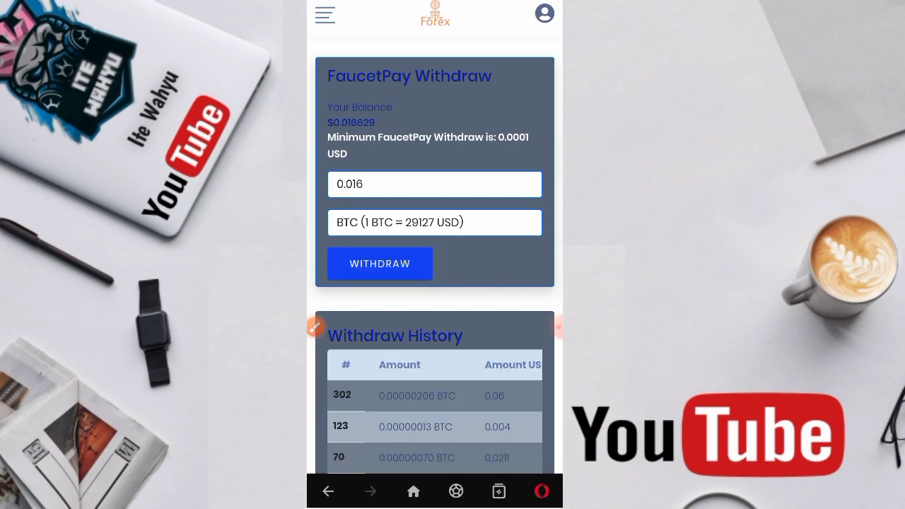
pyautogui.click(379, 264)
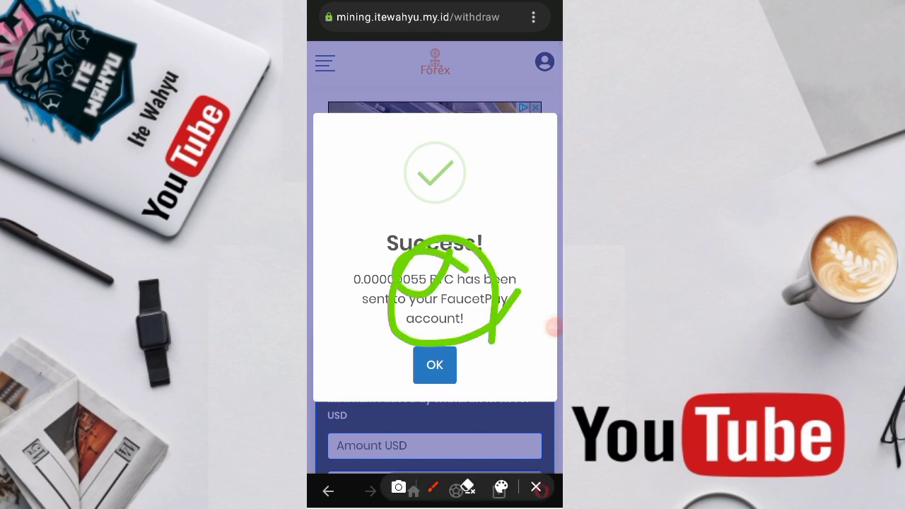
# - Dismiss the success message and scroll to the new Withdraw History entry
pyautogui.click(434, 365)
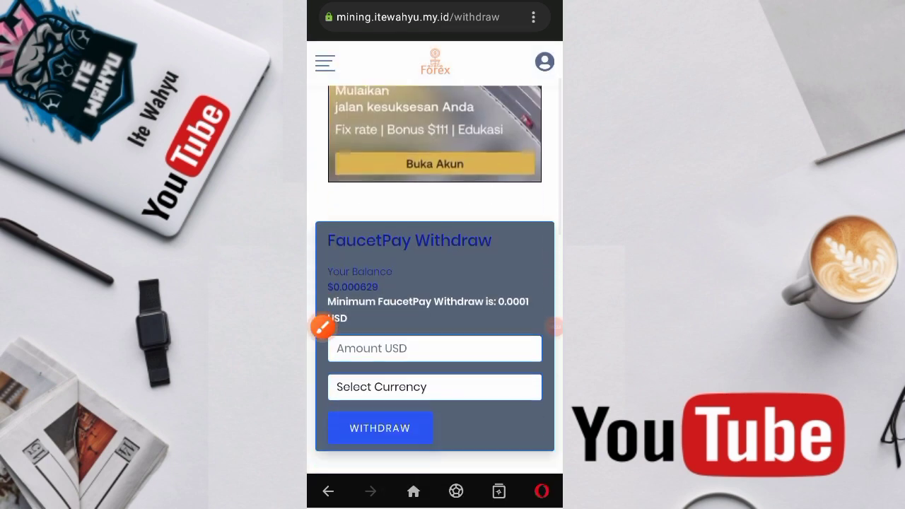
pyautogui.scroll(-3)
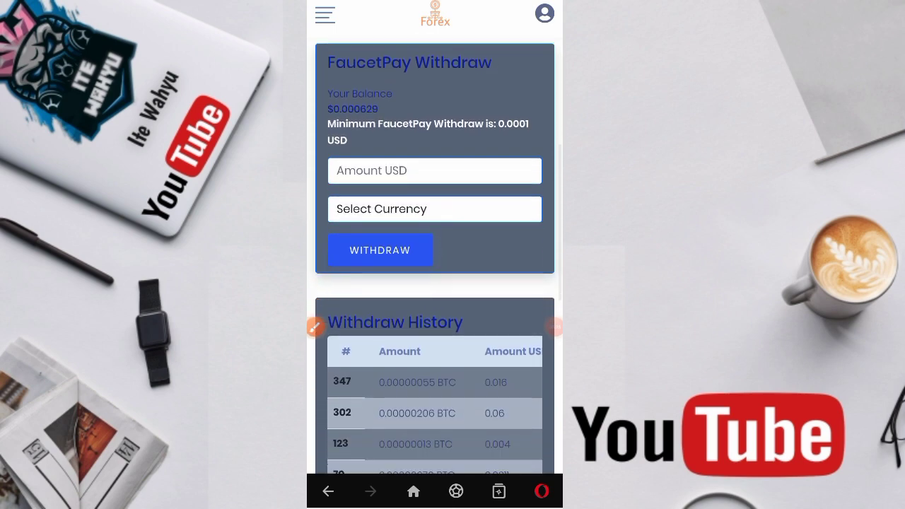
pyautogui.scroll(-3)
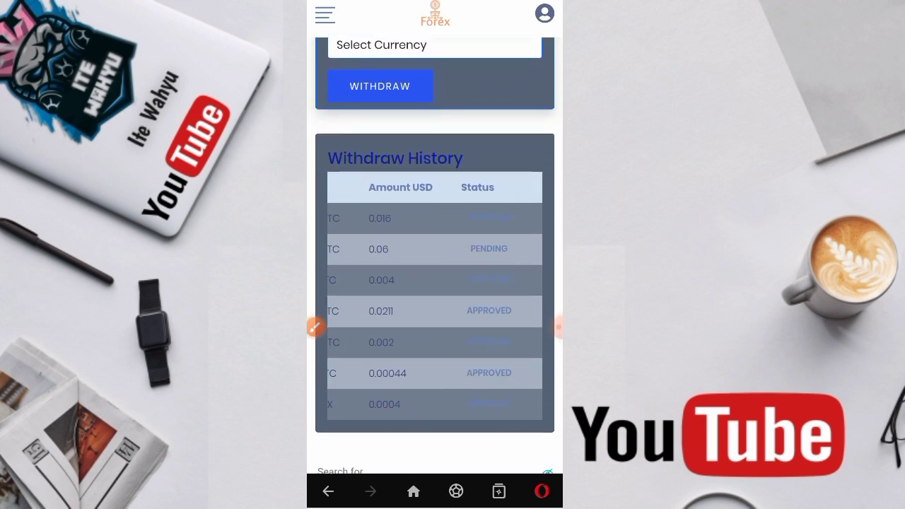
pyautogui.scroll(3)
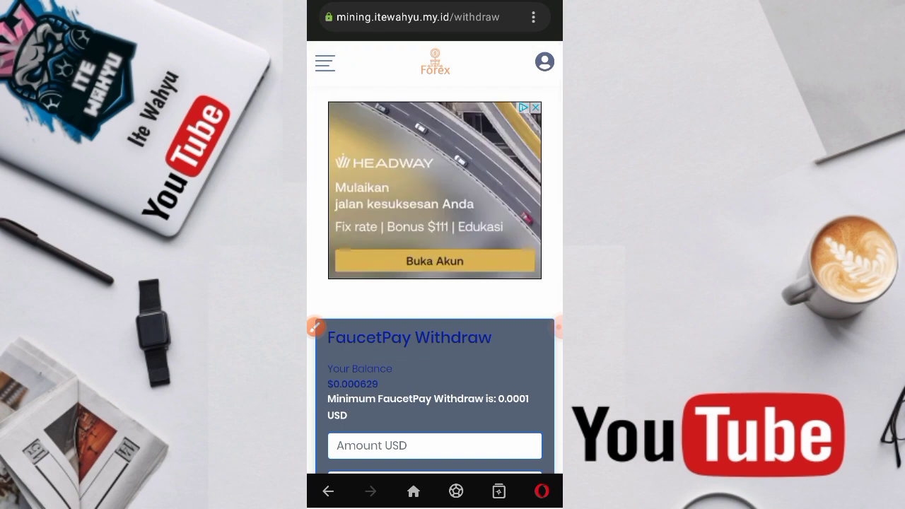
pyautogui.scroll(-3)
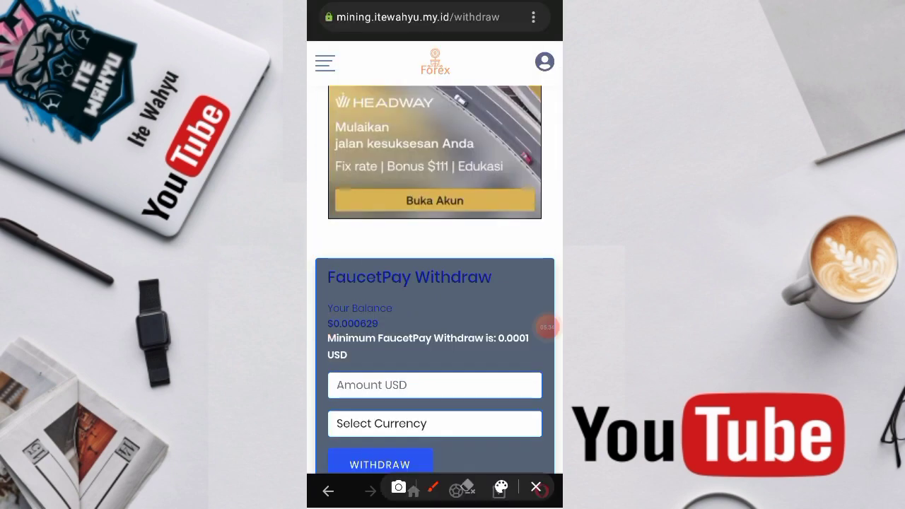
pyautogui.scroll(-3)
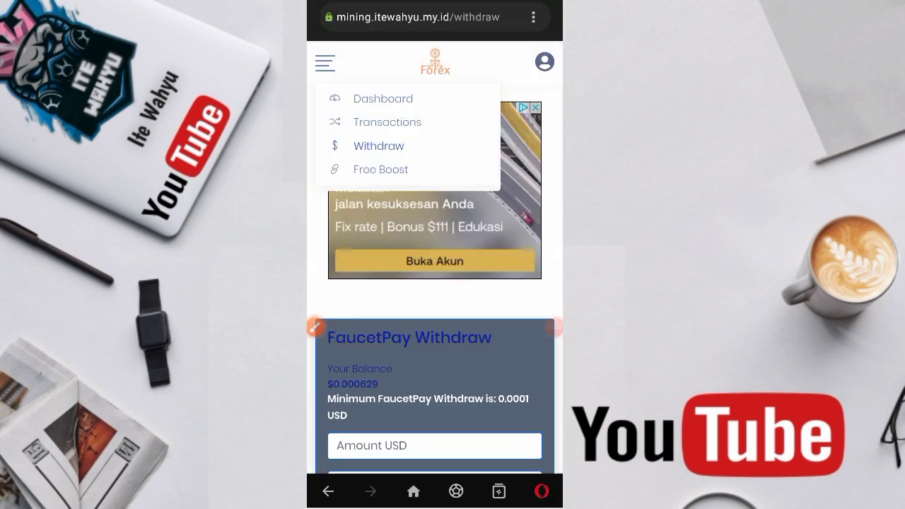
# - Scroll the dashboard past Mining Plans to the Miner Claim History showing the 0.0002 USD claim
pyautogui.click(383, 99)
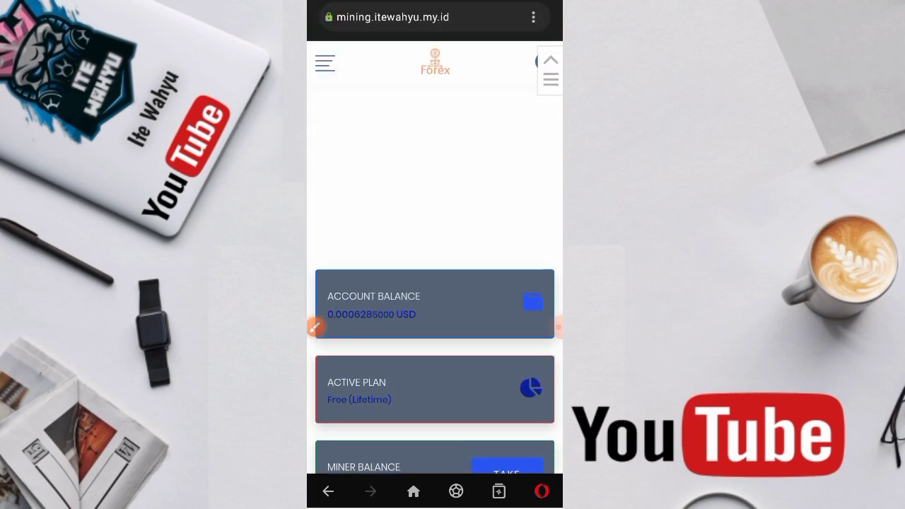
pyautogui.scroll(-3)
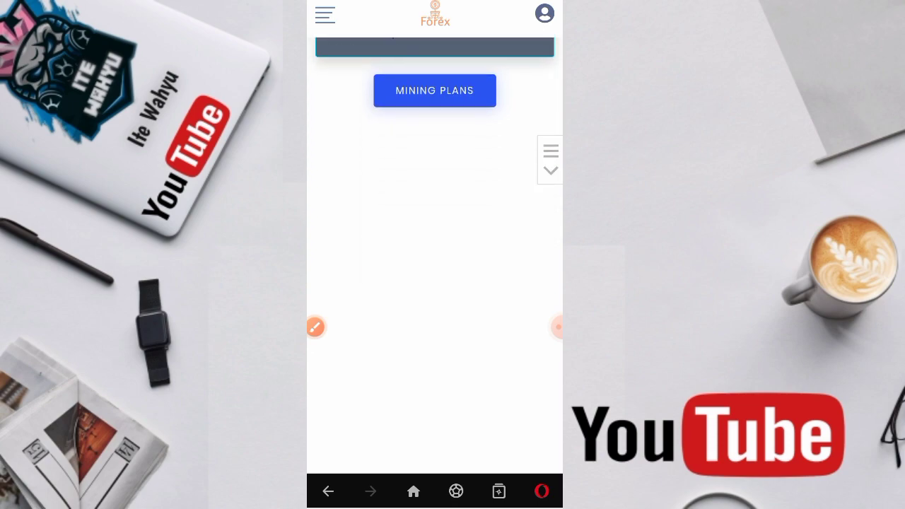
pyautogui.scroll(-3)
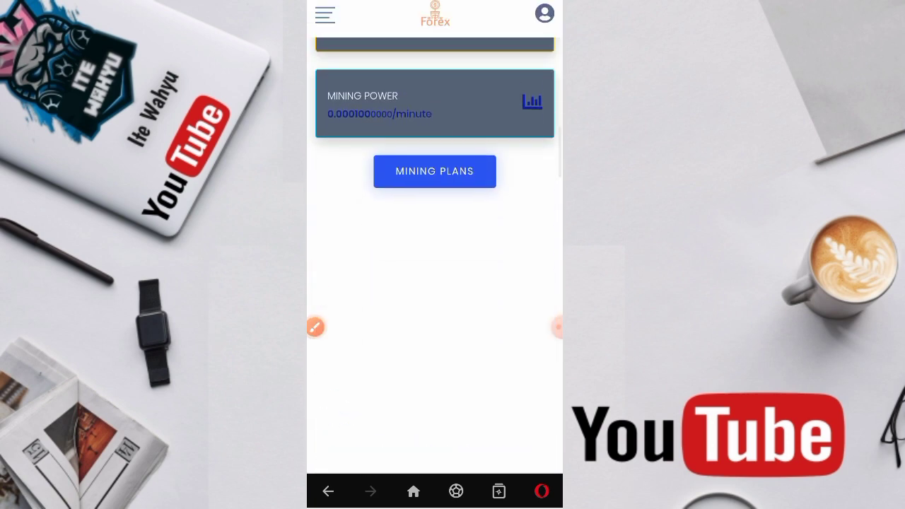
pyautogui.scroll(-3)
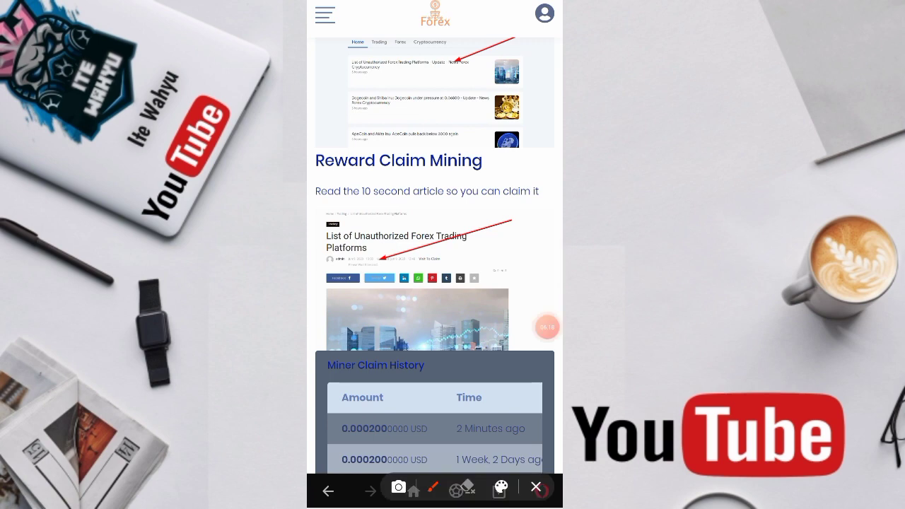
pyautogui.moveTo(339, 226); pyautogui.dragTo(396, 283)
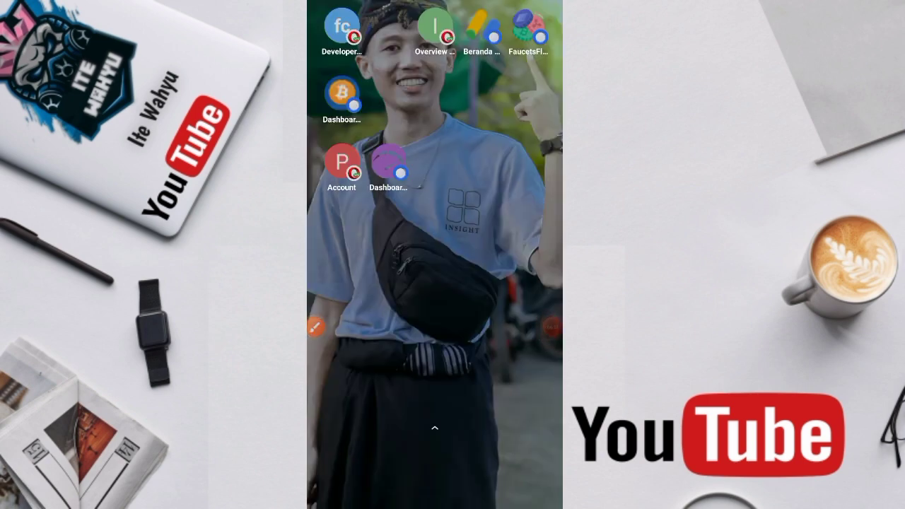
# - Launch FaucetPay from the KEUANGAN folder on the home screen
pyautogui.hscroll(-3)
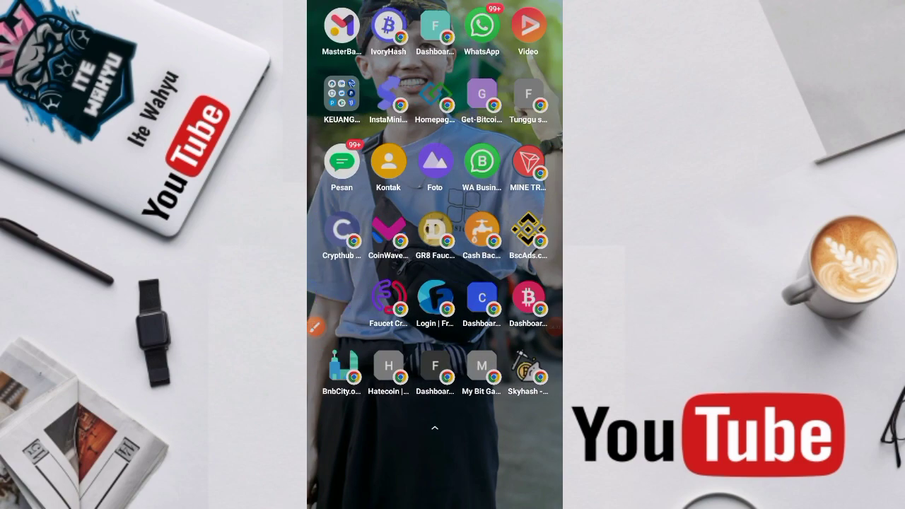
pyautogui.click(341, 94)
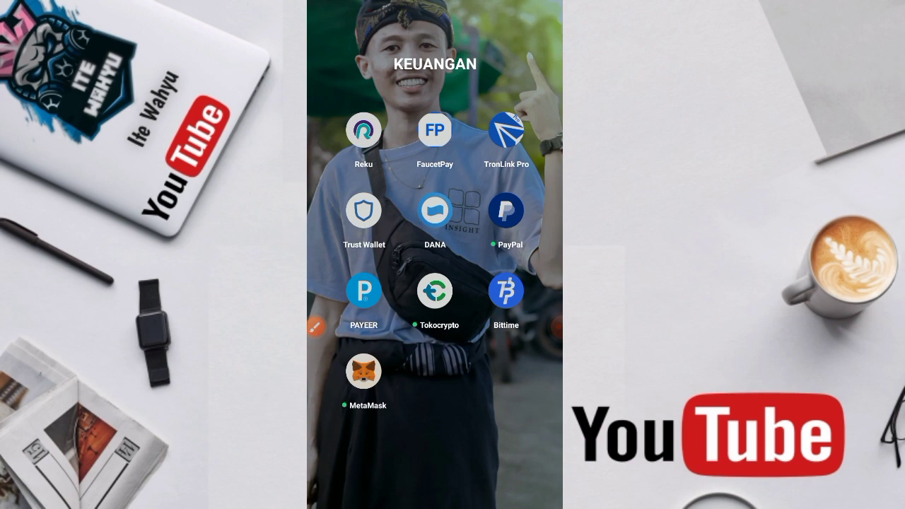
pyautogui.click(435, 130)
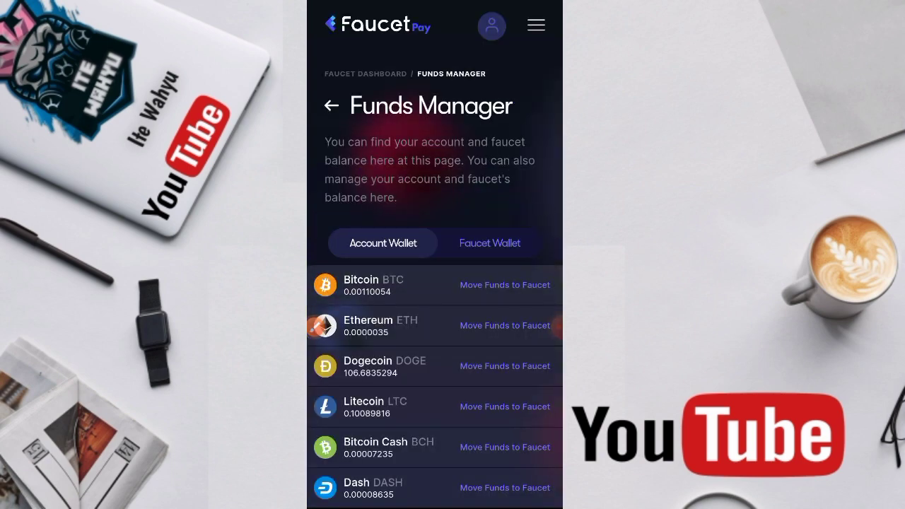
# - Show the Faucet Wallet balances and navigate the menu to the Dashboard section
pyautogui.click(489, 242)
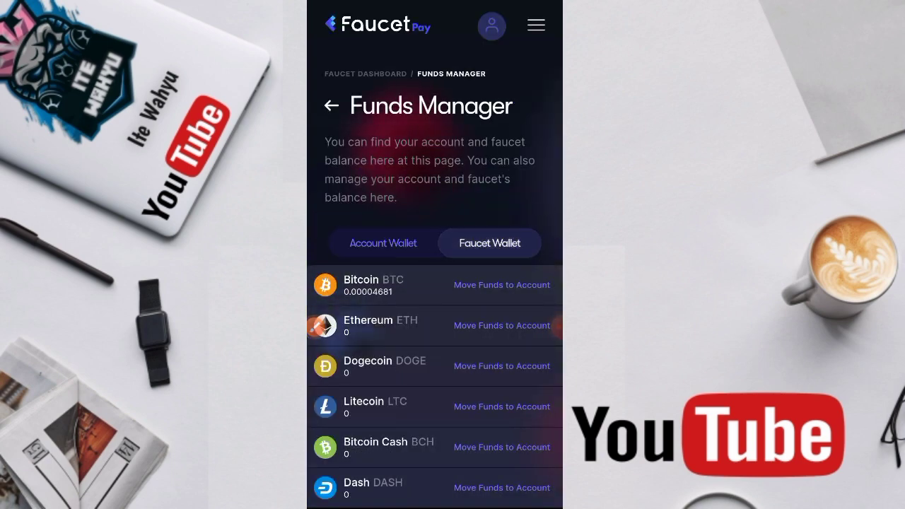
pyautogui.click(536, 24)
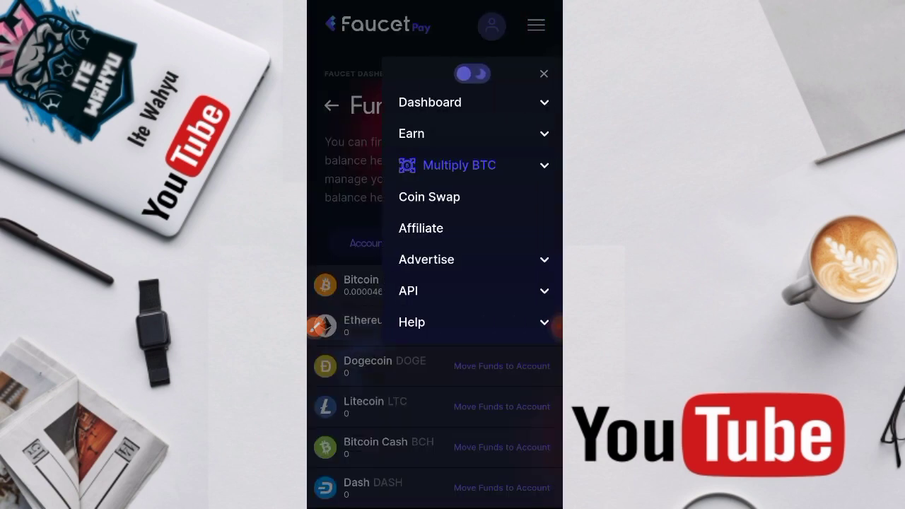
pyautogui.click(411, 133)
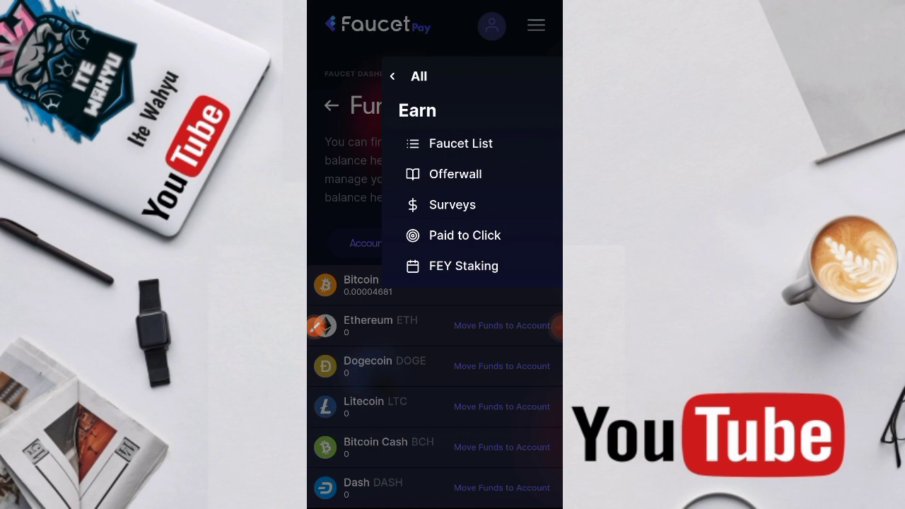
pyautogui.click(393, 76)
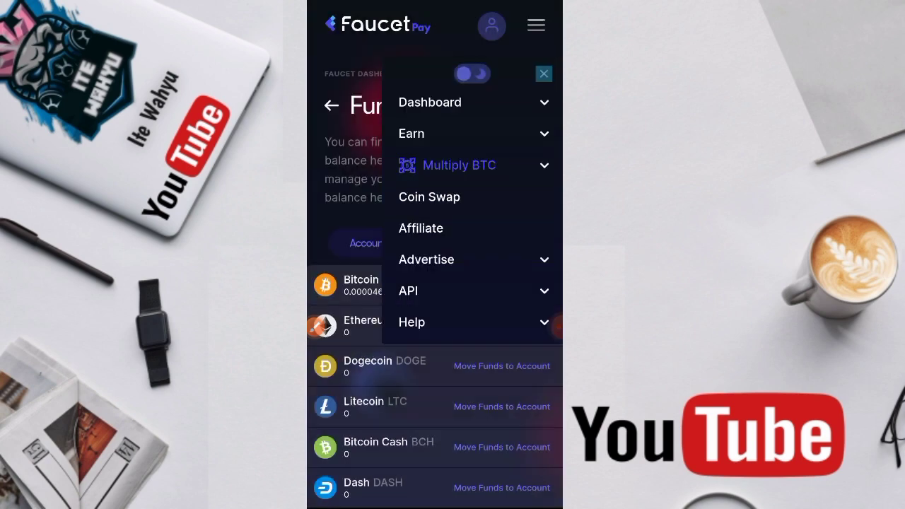
pyautogui.click(429, 102)
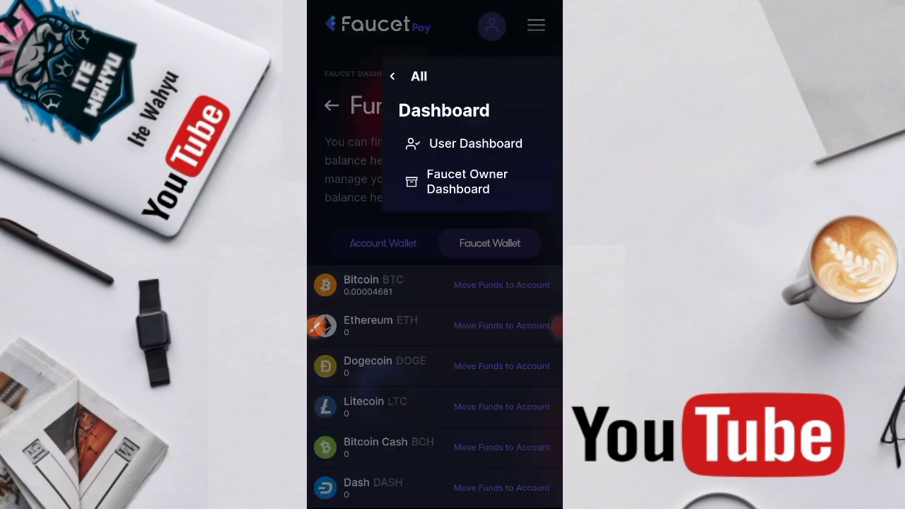
pyautogui.moveTo(475, 143)
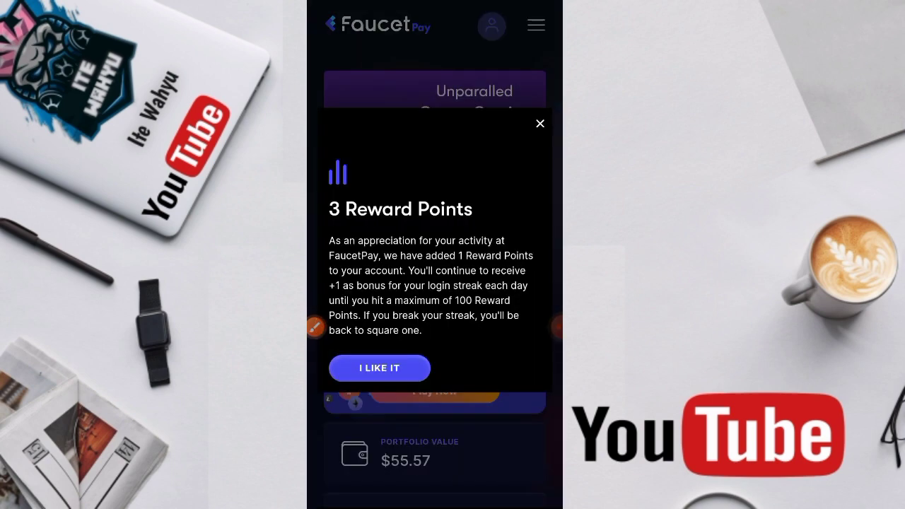
# - Close the Reward Points notice and scroll the User Dashboard's recent referral payments
pyautogui.click(379, 368)
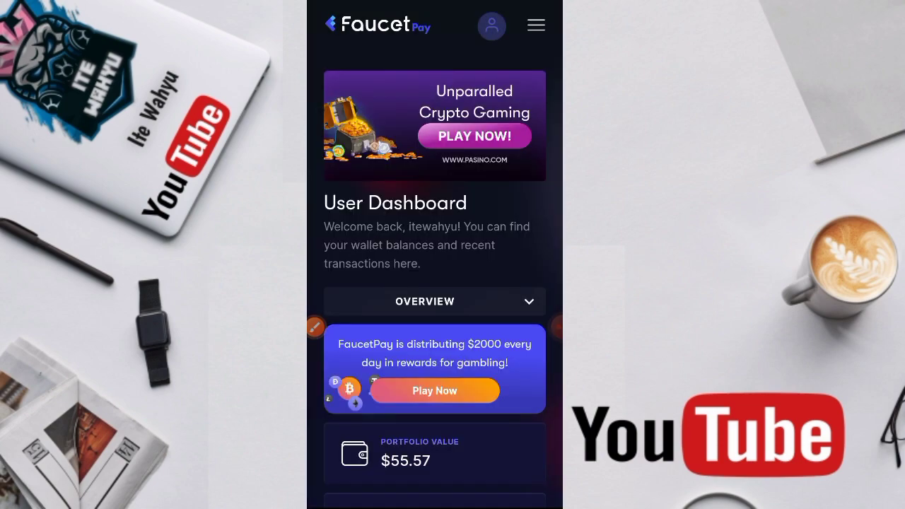
pyautogui.scroll(-3)
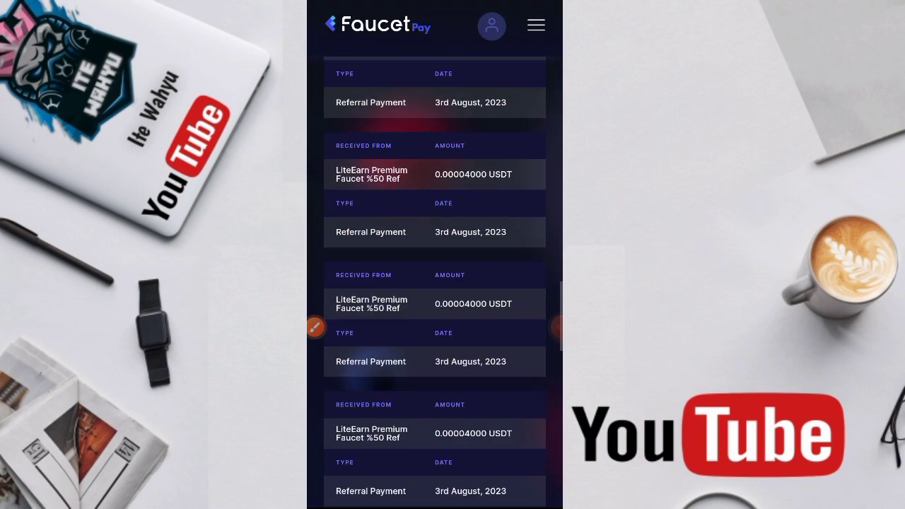
pyautogui.scroll(3)
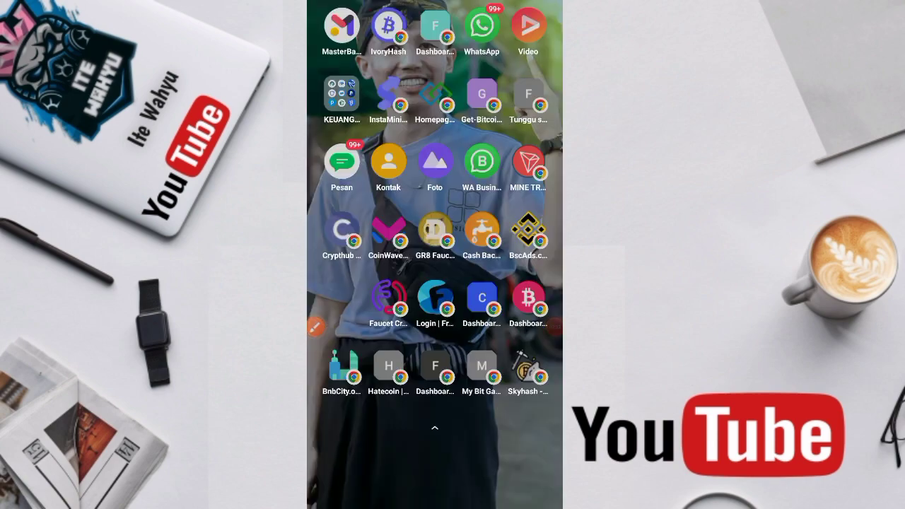
# - Swipe to the last home screen page and open the admin Overview shortcut
pyautogui.hscroll(-3)
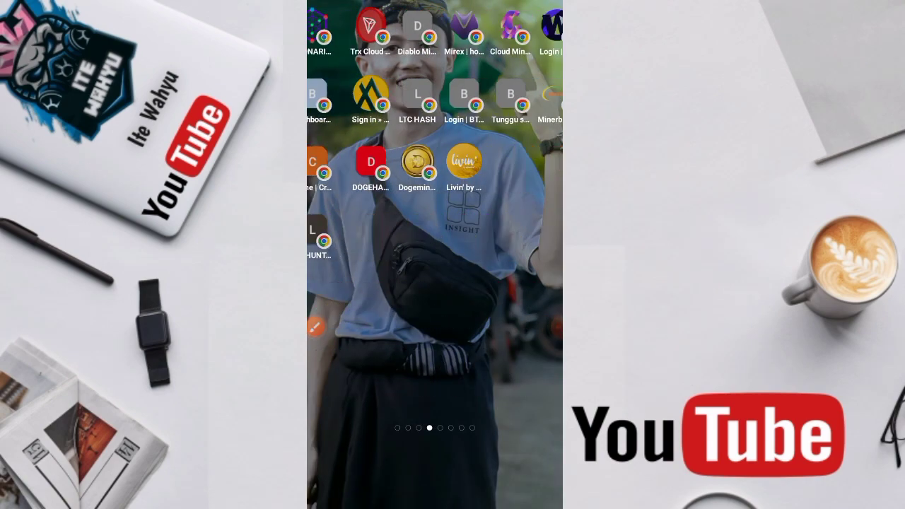
pyautogui.hscroll(-3)
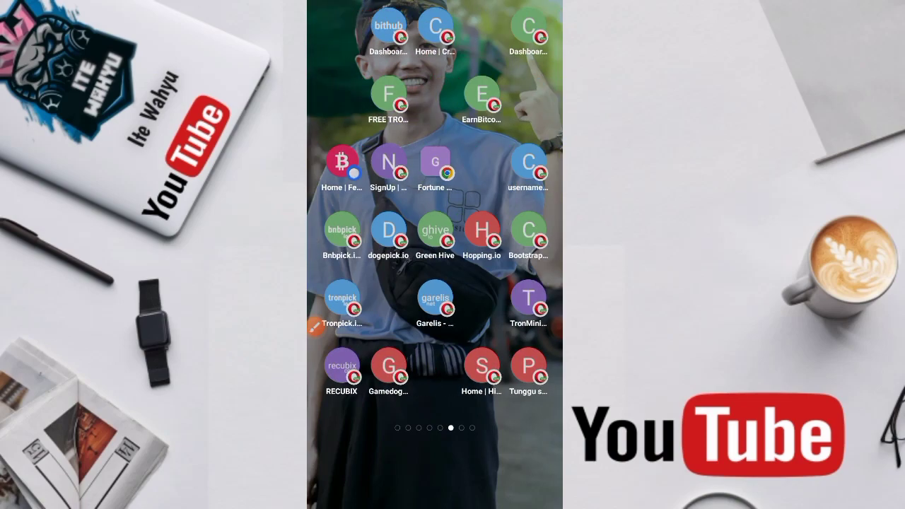
pyautogui.hscroll(-3)
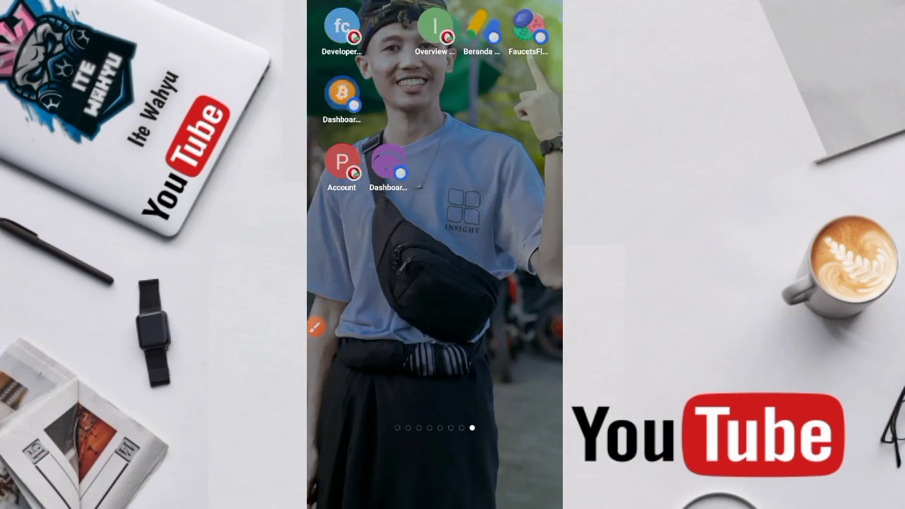
pyautogui.click(433, 29)
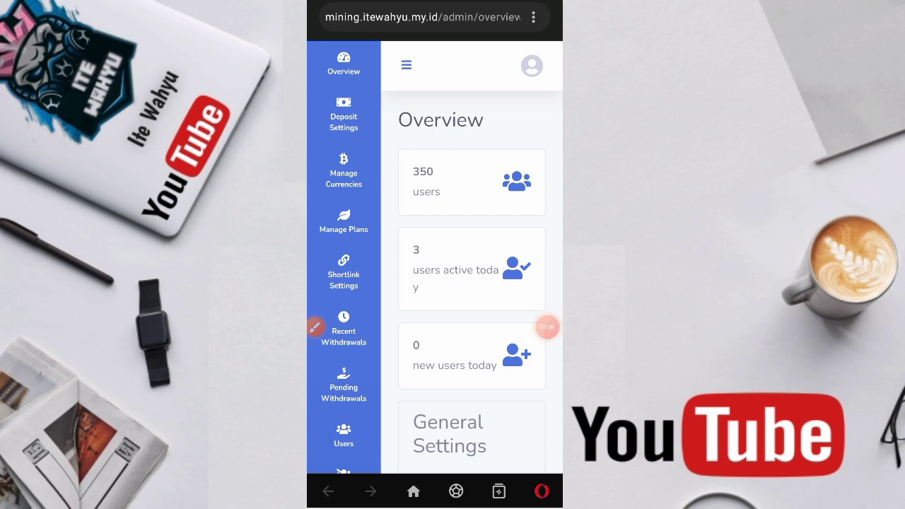
# - Scroll through the admin Overview general settings and return to the top of the page
pyautogui.scroll(-3)
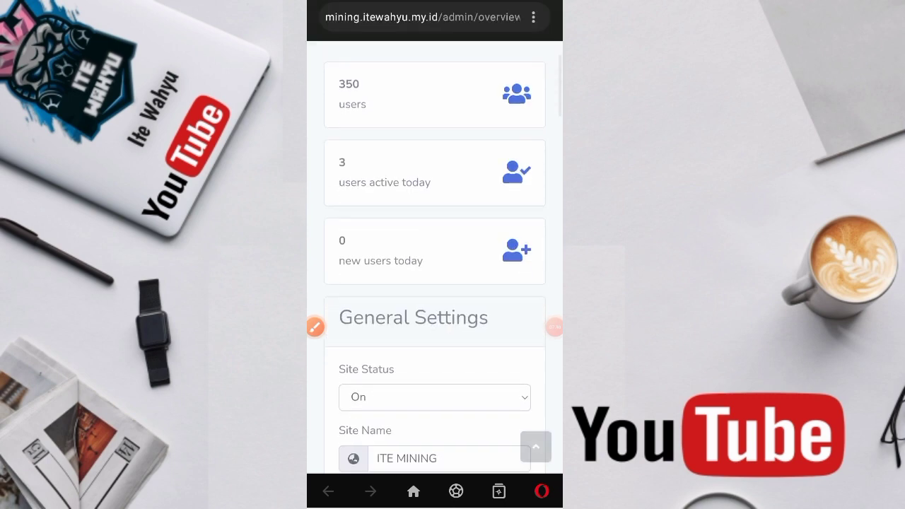
pyautogui.scroll(-3)
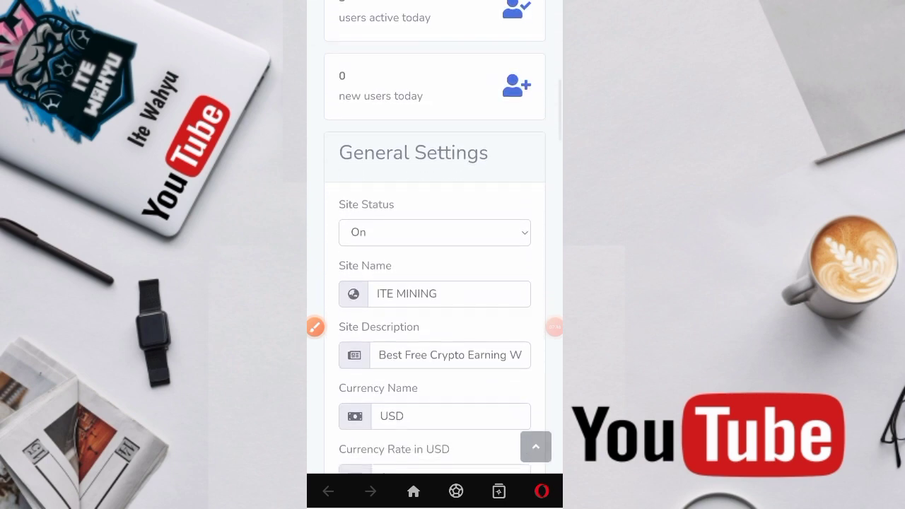
pyautogui.scroll(-3)
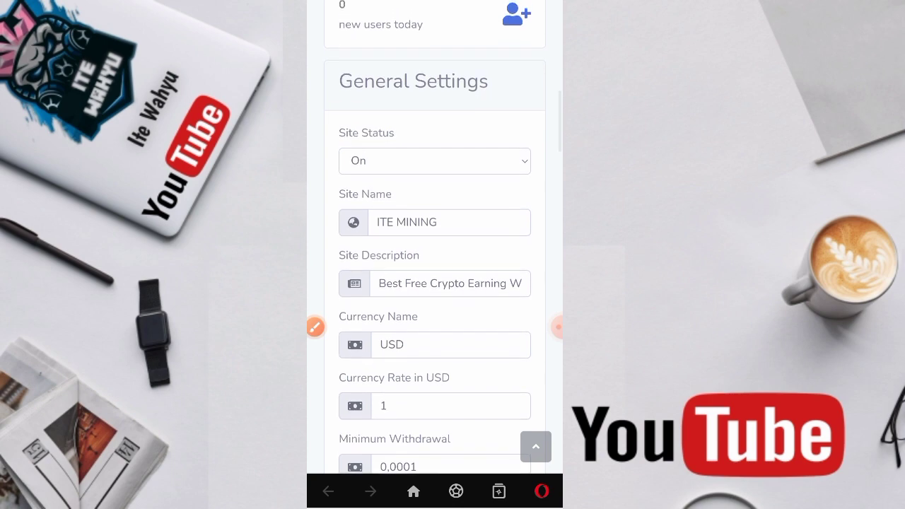
pyautogui.click(405, 66)
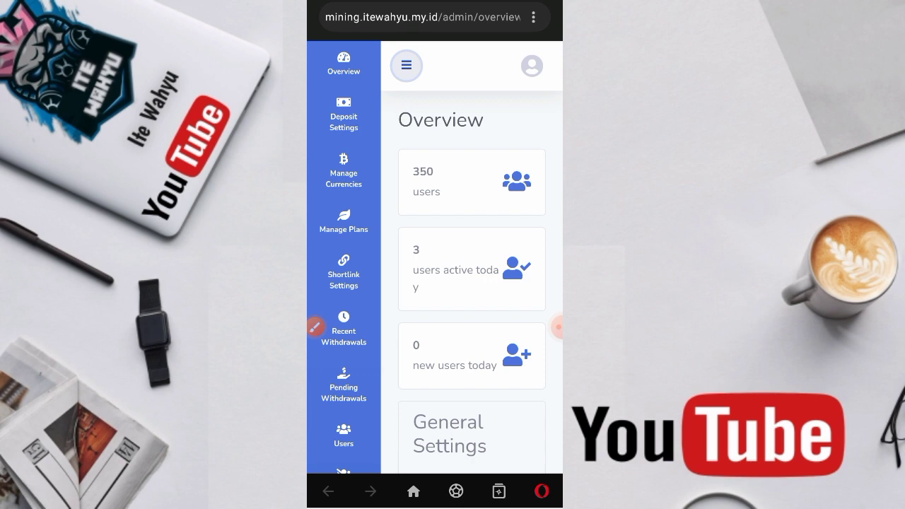
# - View the Manage Currencies page, then scroll through the Mining Plans settings
pyautogui.click(344, 170)
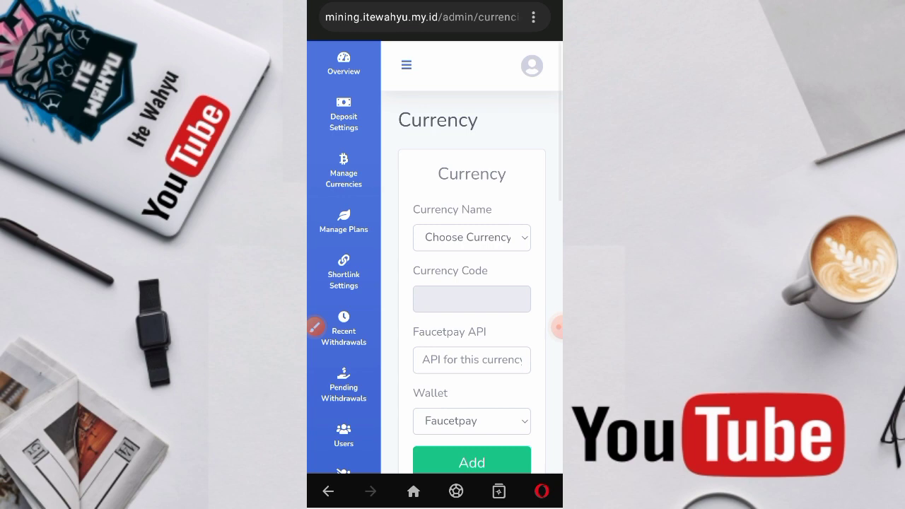
pyautogui.click(343, 221)
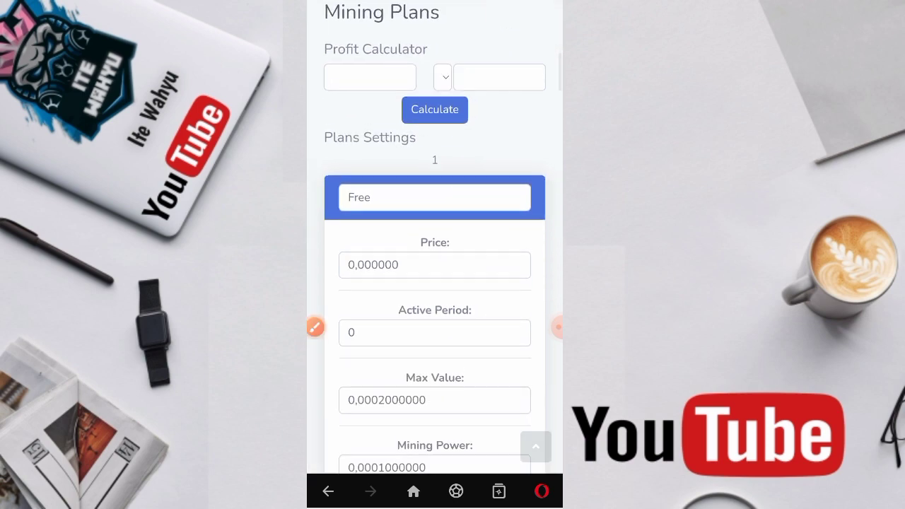
pyautogui.scroll(-3)
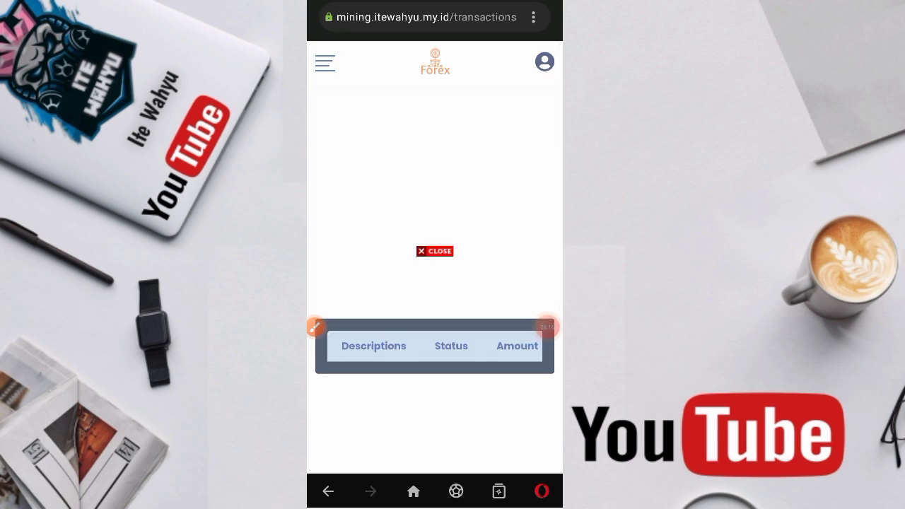
pyautogui.scroll(-3)
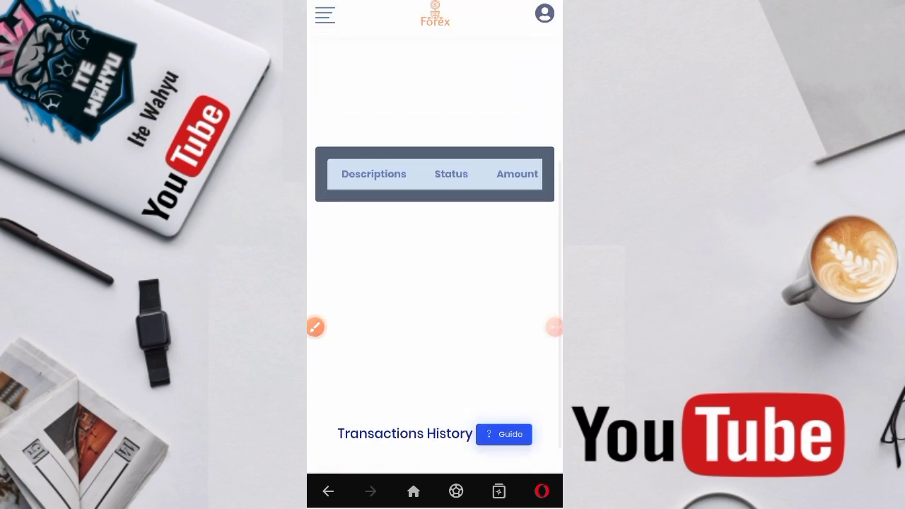
pyautogui.scroll(-3)
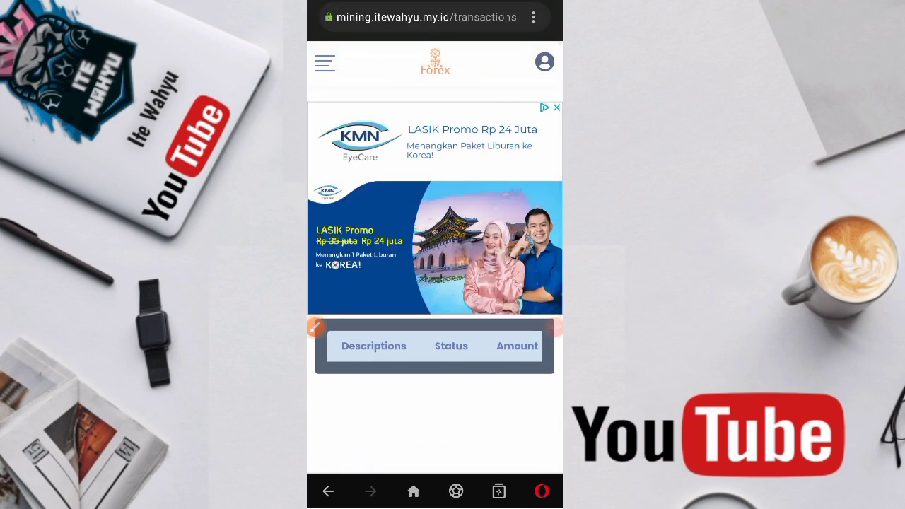